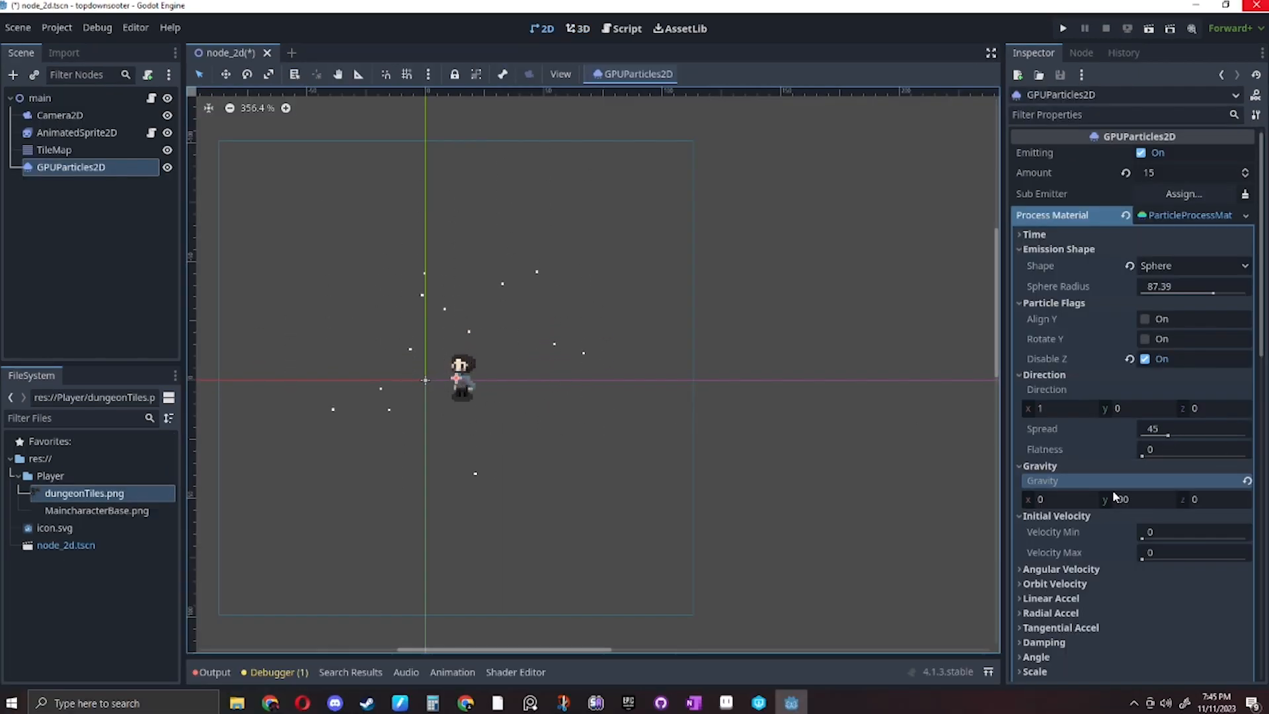
Enter -90 while painting the dungeon level's GridMap floor and wall tiles
{"action": "type", "text": "-90"}
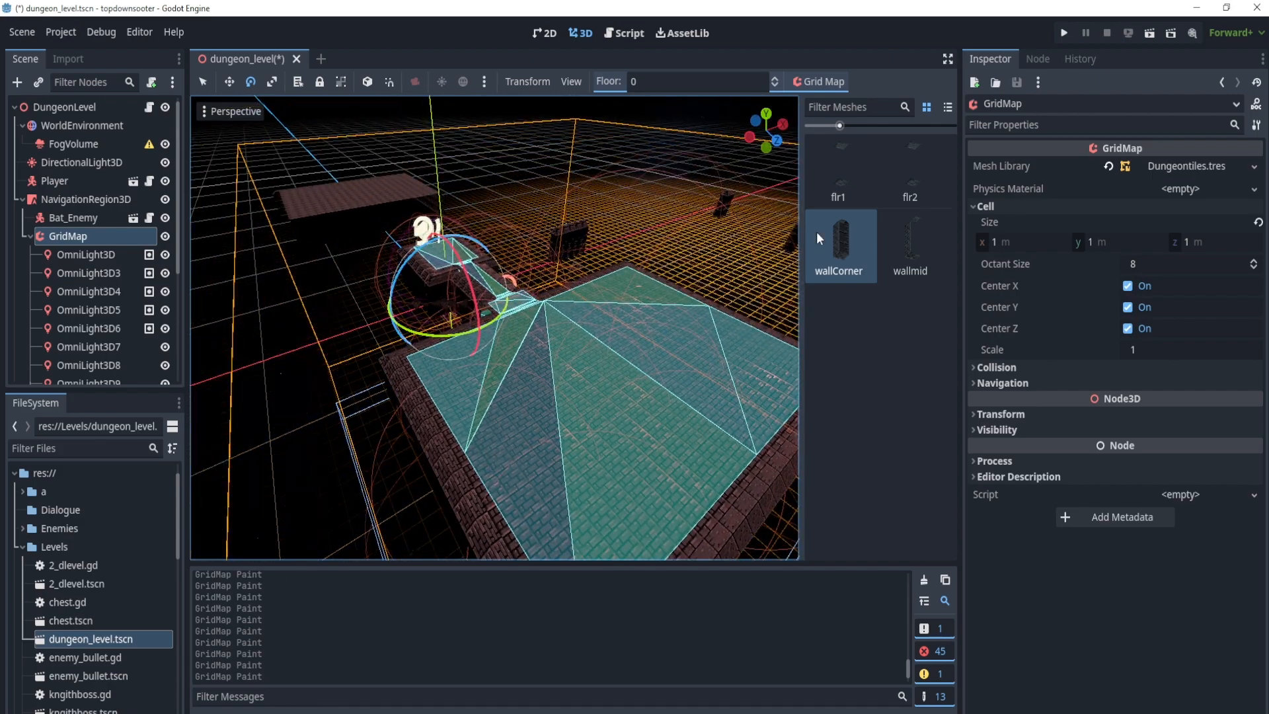
Select the Player character and open its script in the editor
{"action": "left_click", "coordinate": [1063, 33]}
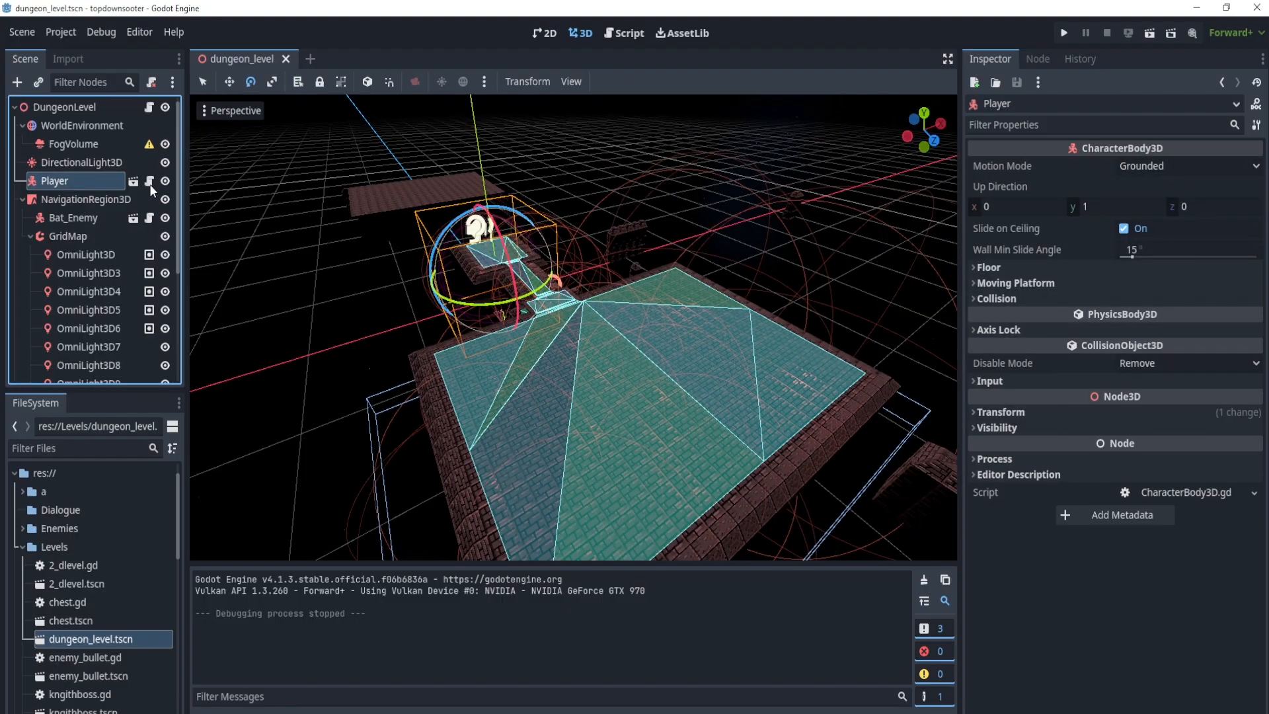
{"action": "left_click", "coordinate": [623, 33]}
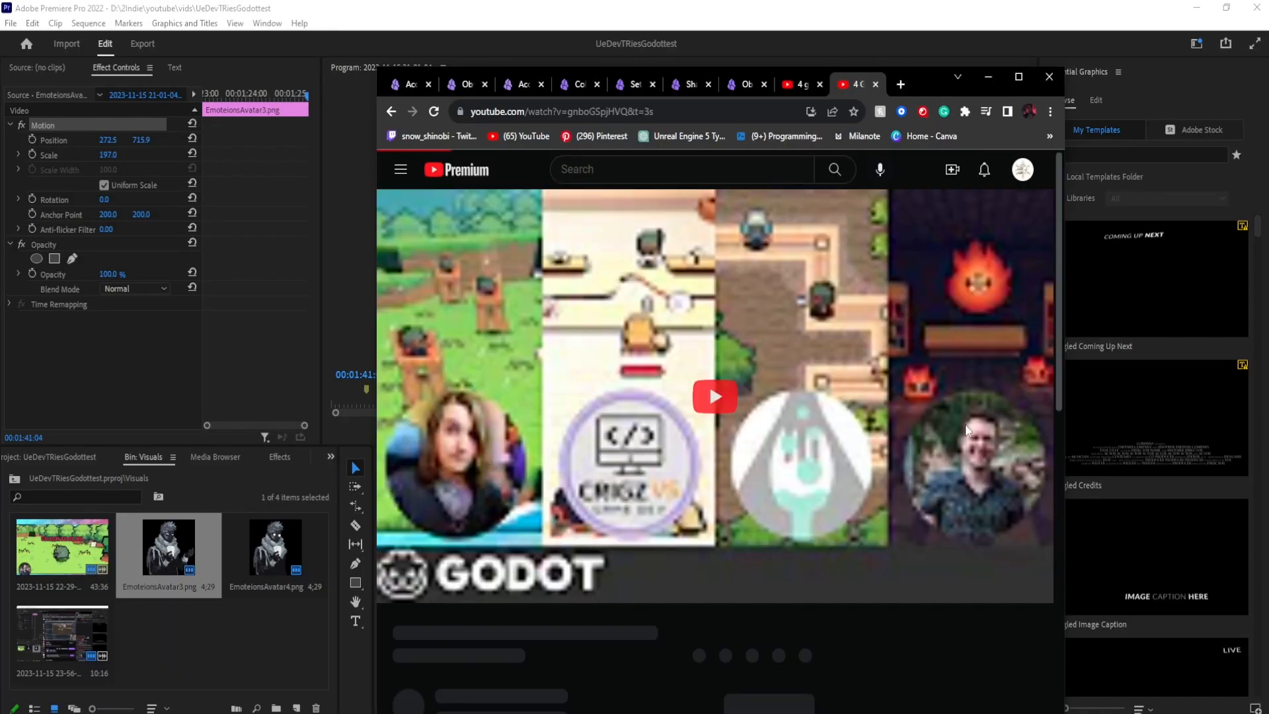
{"action": "left_click", "coordinate": [714, 397]}
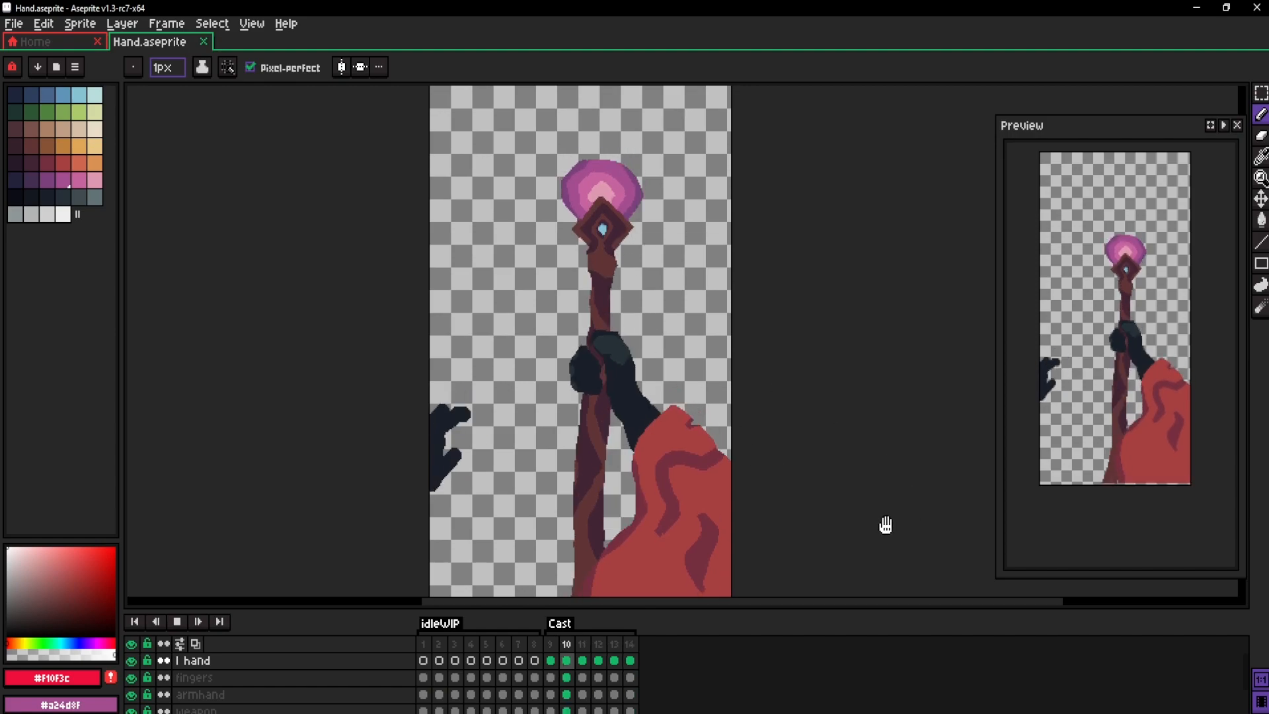
Preview Cast animation frames 11, 13 and another frame of the hand sprite
{"action": "left_click", "coordinate": [582, 644]}
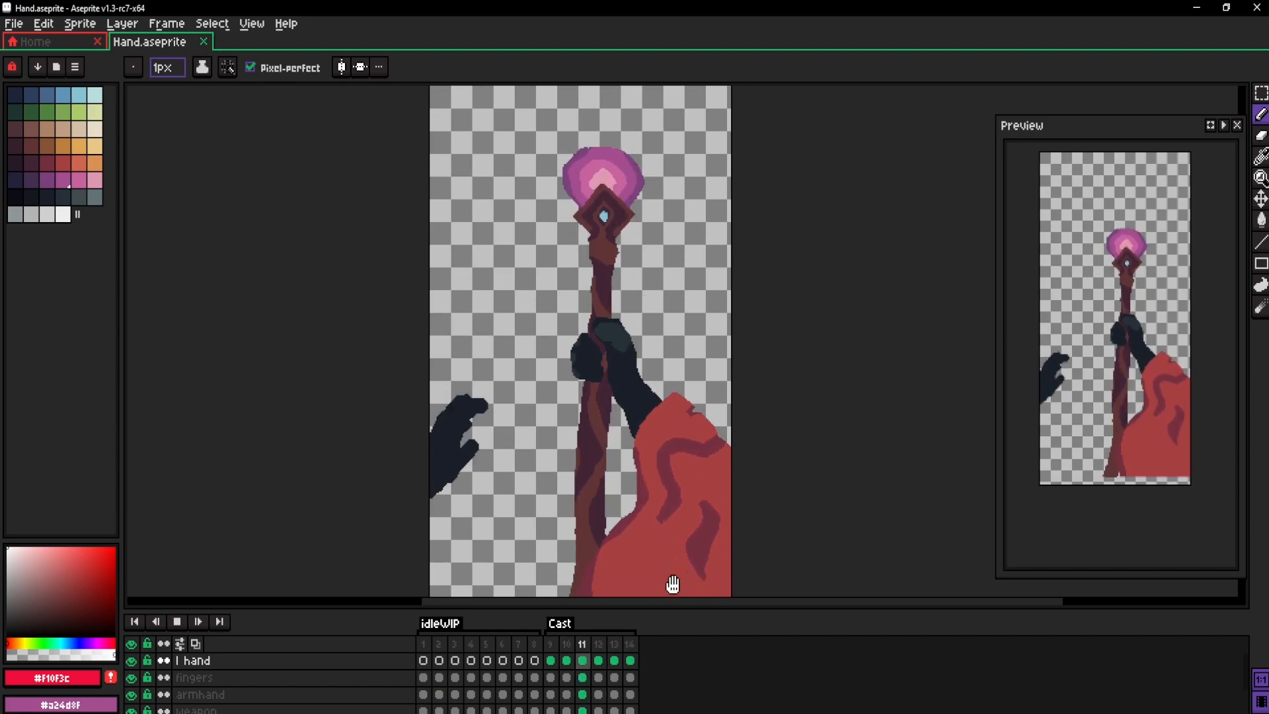
{"action": "left_click", "coordinate": [613, 643]}
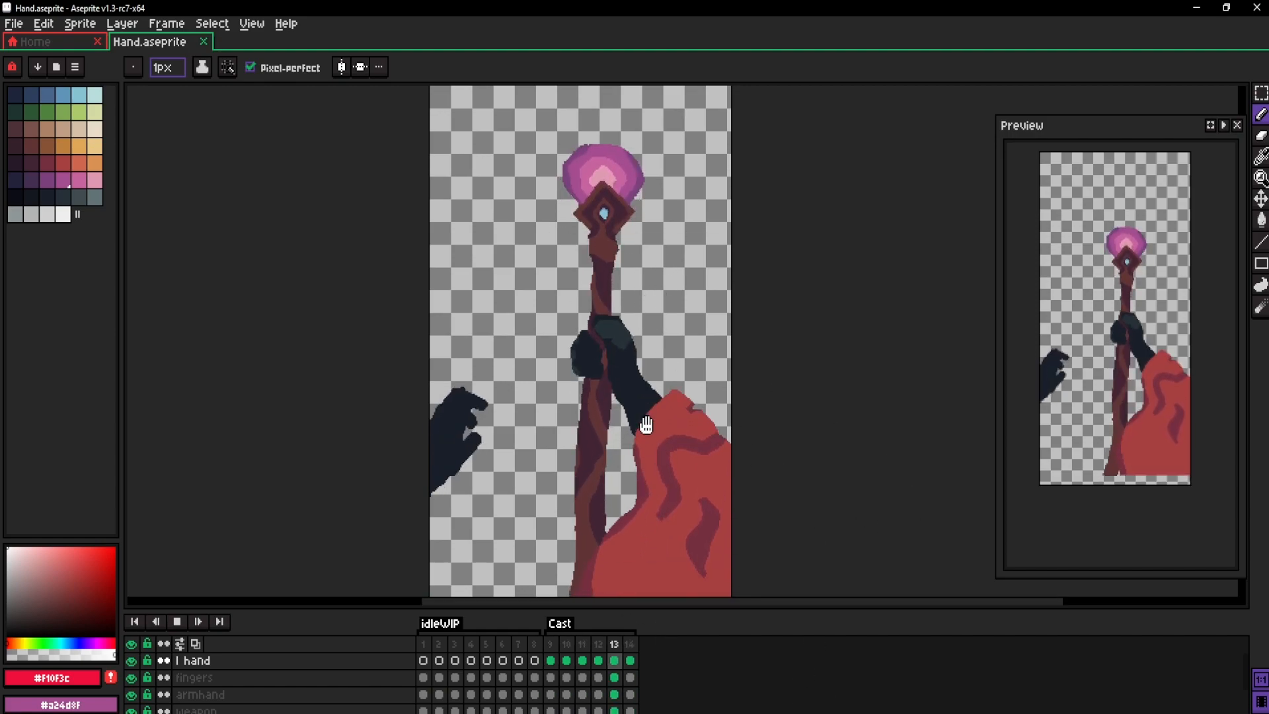
{"action": "left_click", "coordinate": [550, 643]}
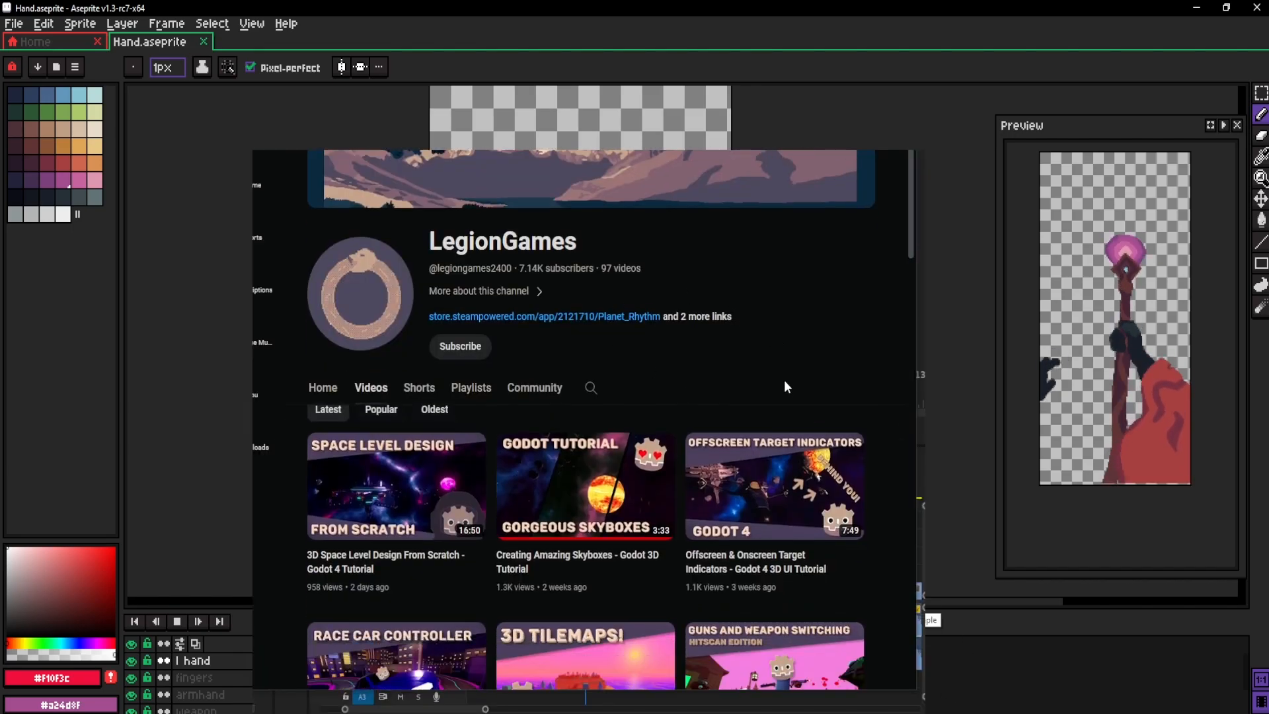
Scroll LegionGames' videos and open the '3D Enemies With Pathfinding' tutorial
{"action": "scroll", "scroll_direction": "down", "scroll_amount": 3}
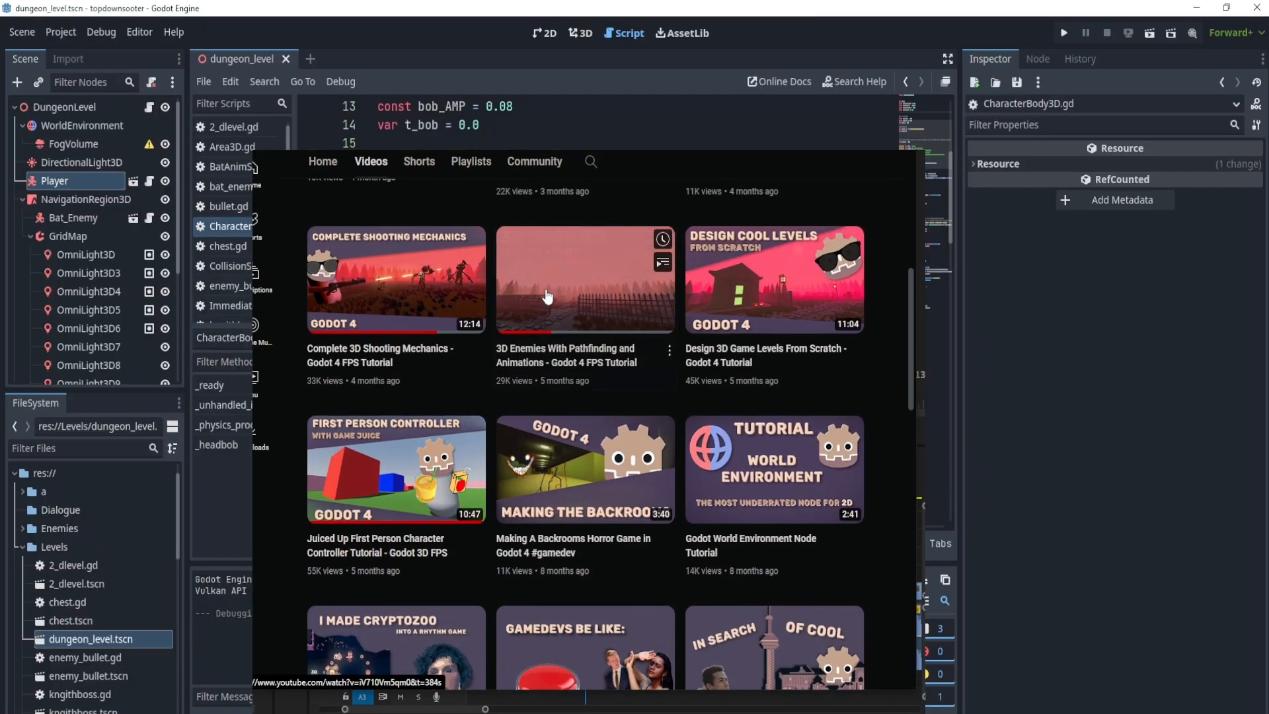
{"action": "left_click", "coordinate": [1063, 33]}
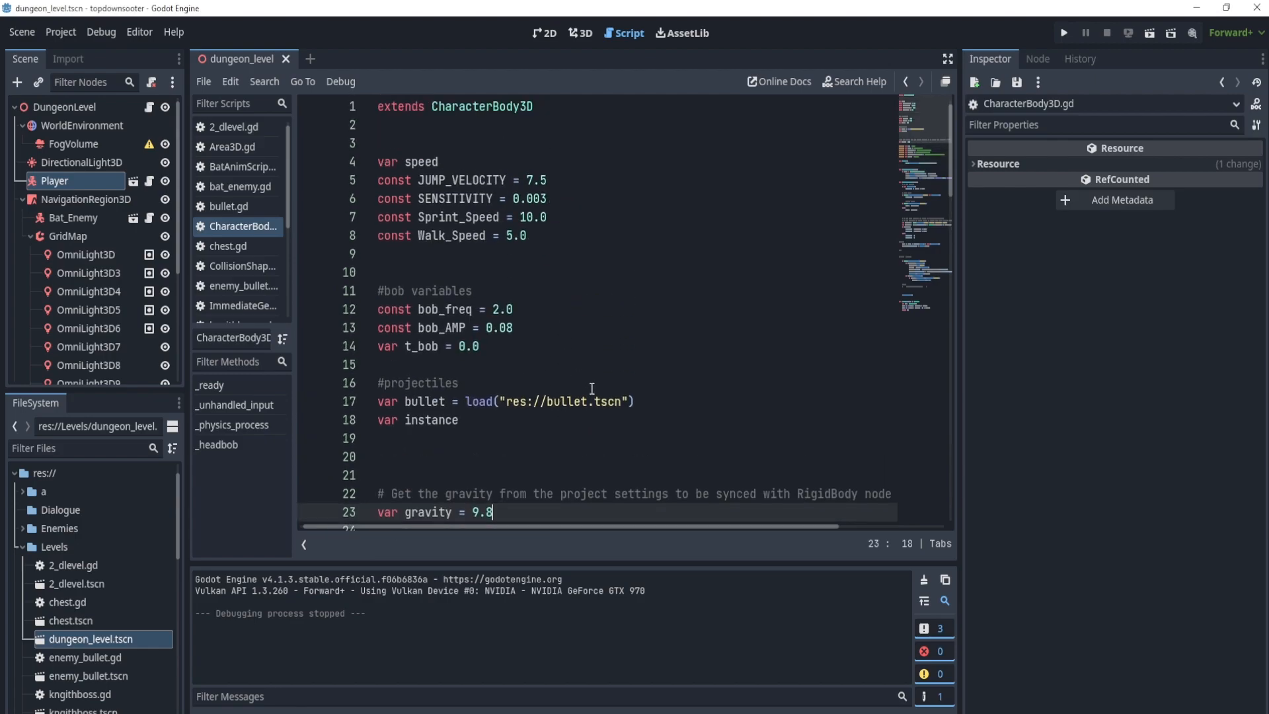
Scroll the player script to the projectile spawn position line and run the project
{"action": "scroll", "scroll_direction": "down", "scroll_amount": 3}
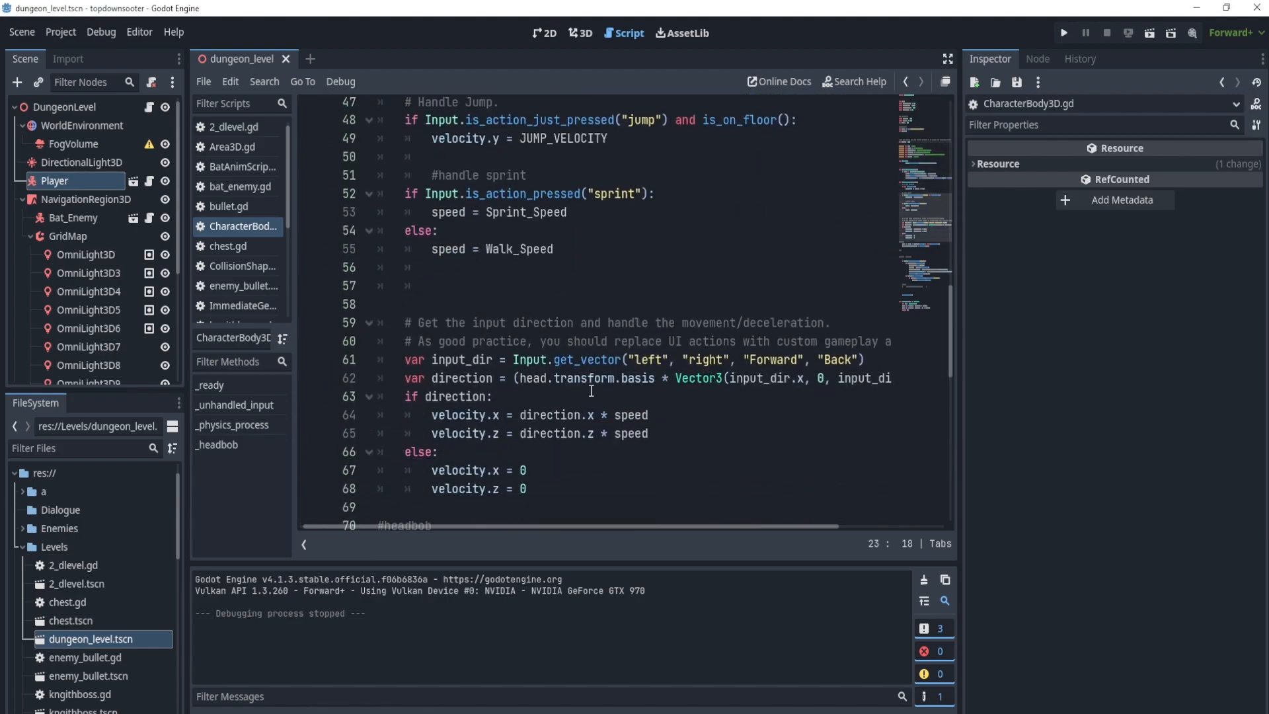
{"action": "scroll", "scroll_direction": "down", "scroll_amount": 3}
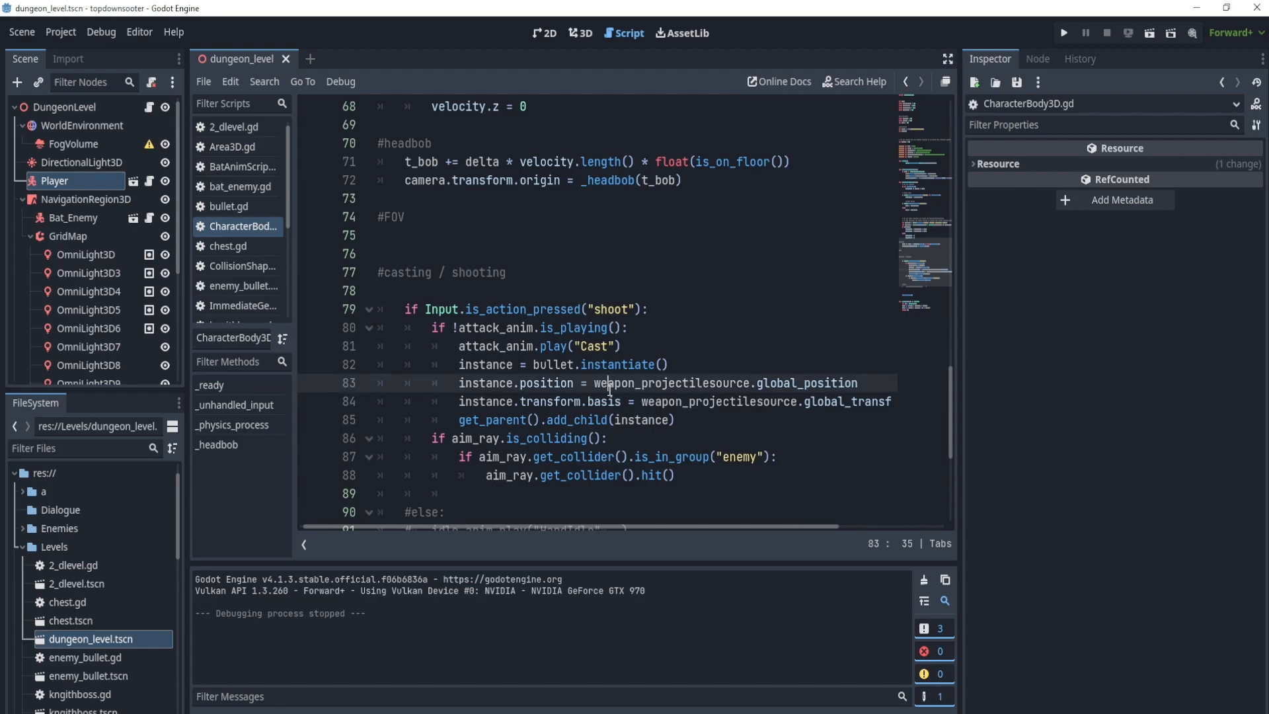
{"action": "left_click", "coordinate": [1063, 34]}
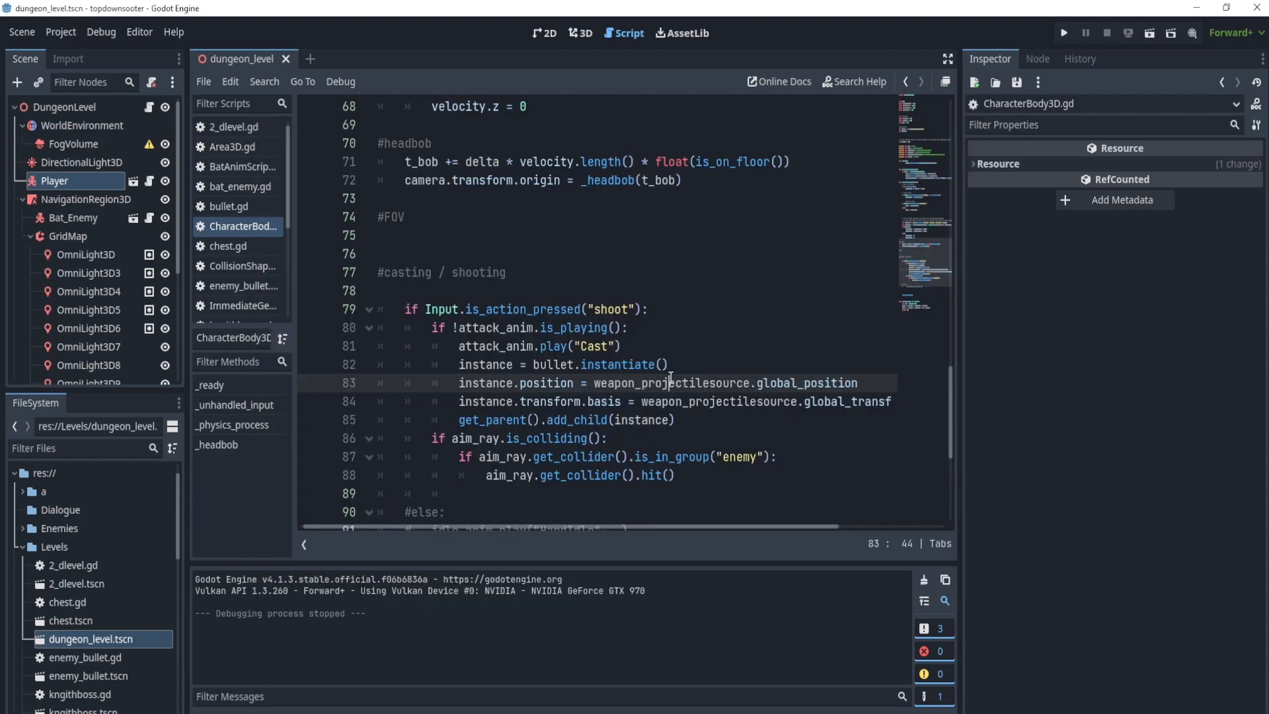
{"action": "left_click", "coordinate": [1063, 32]}
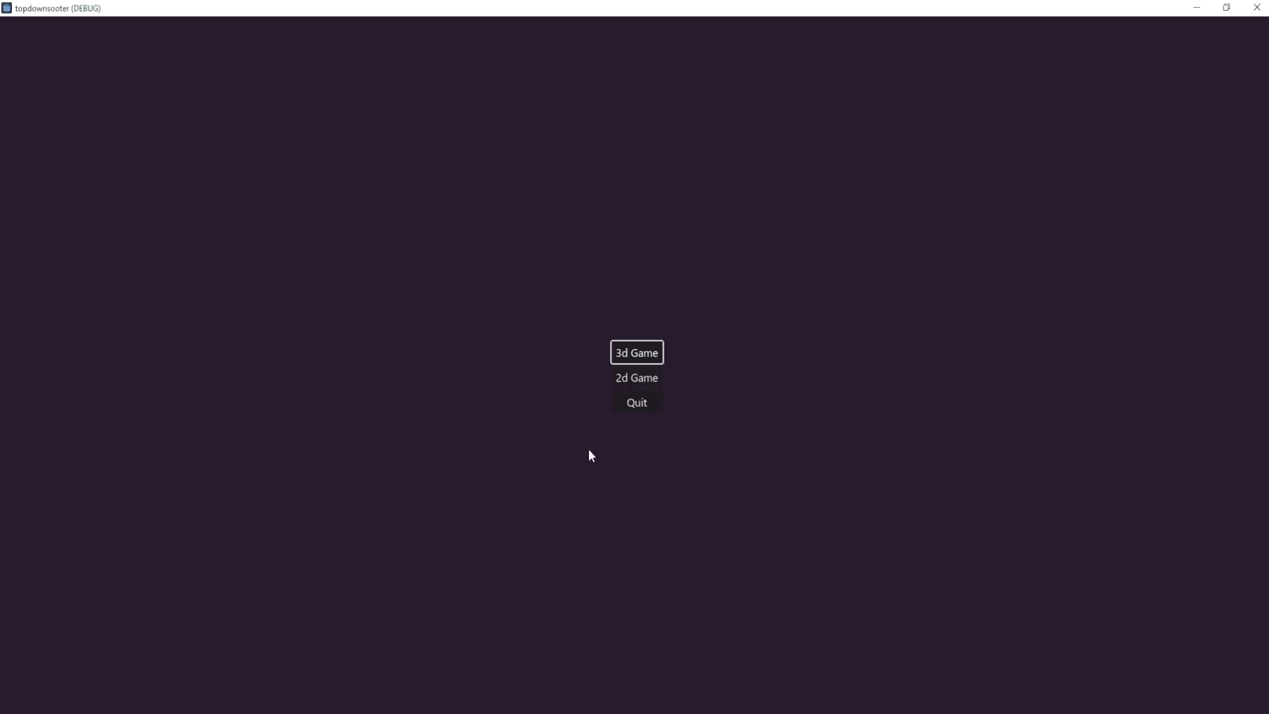
Start the 3D game from the running project's main menu
{"action": "left_click", "coordinate": [636, 353]}
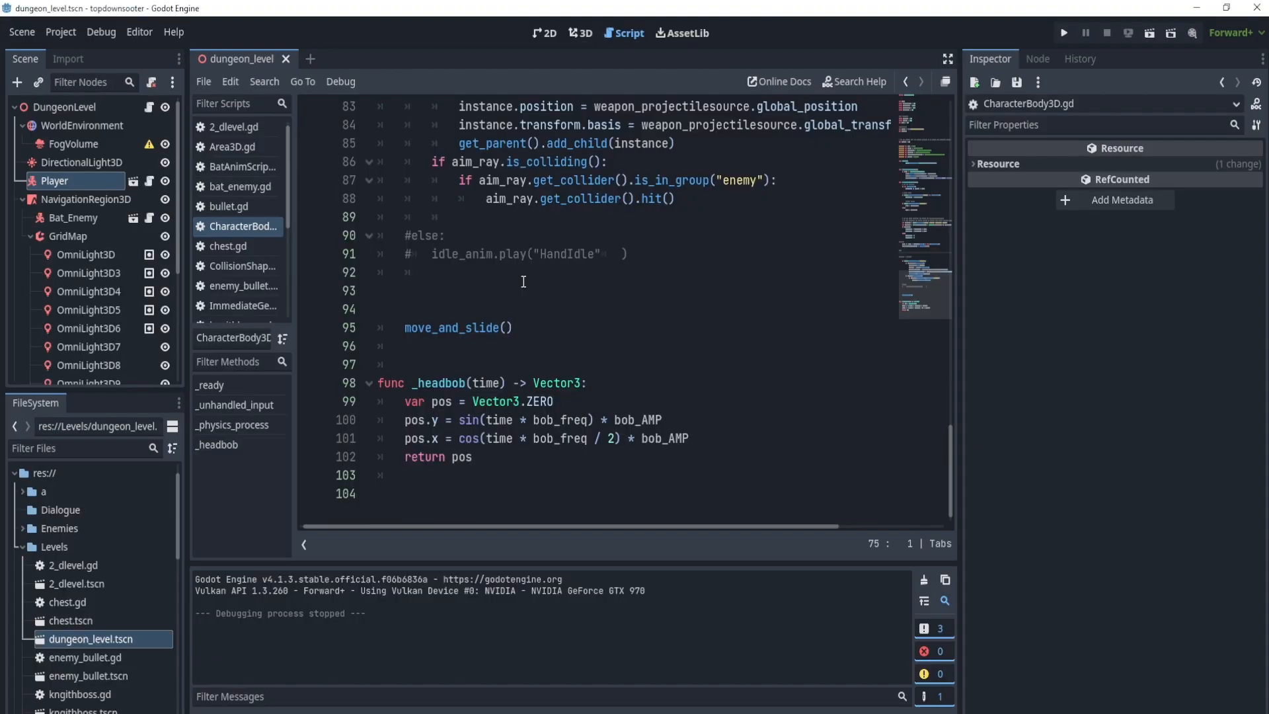
Close the scene, filter project files by 'level' and open dungeon_level.tscn
{"action": "left_click", "coordinate": [480, 328]}
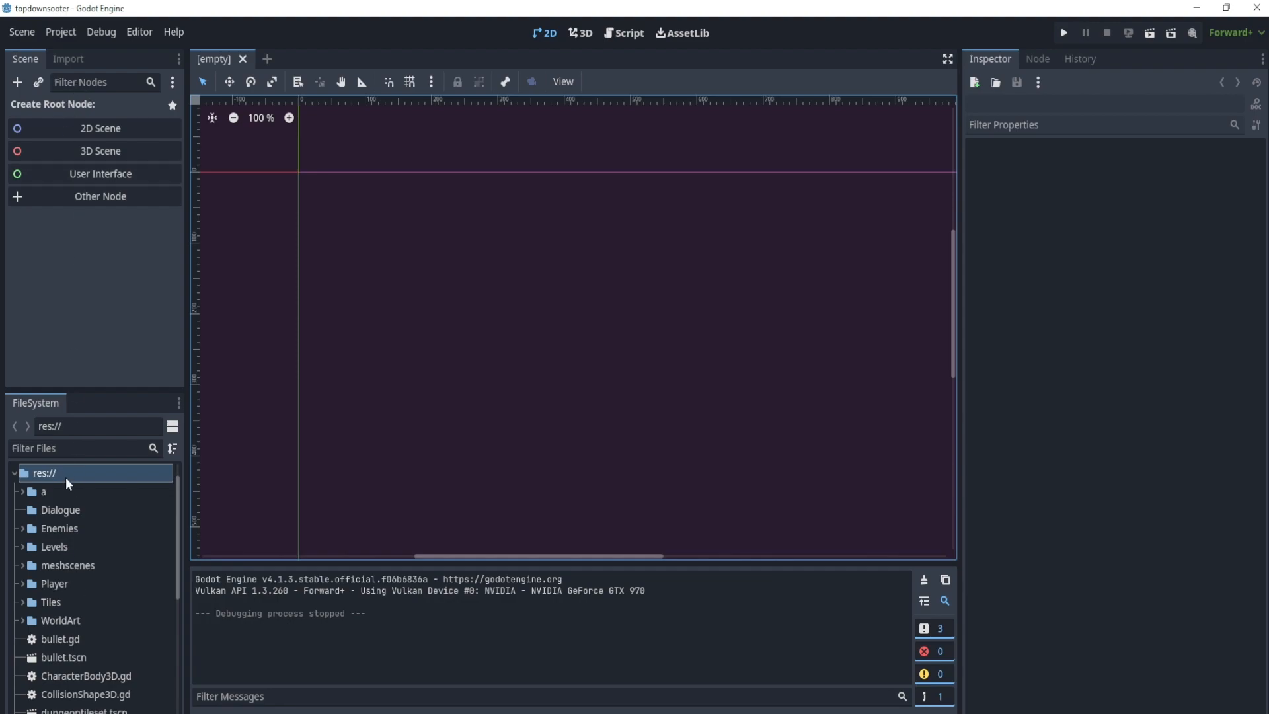
{"action": "left_click", "coordinate": [81, 448]}
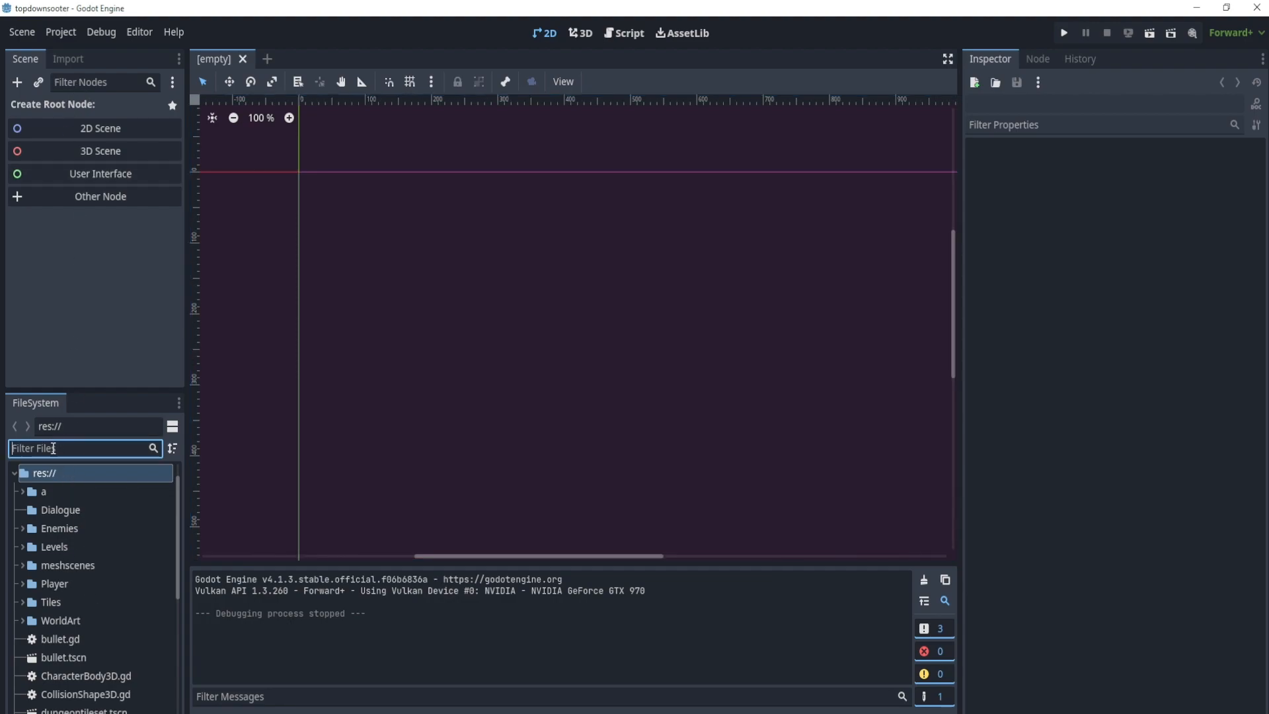
{"action": "type", "text": "level"}
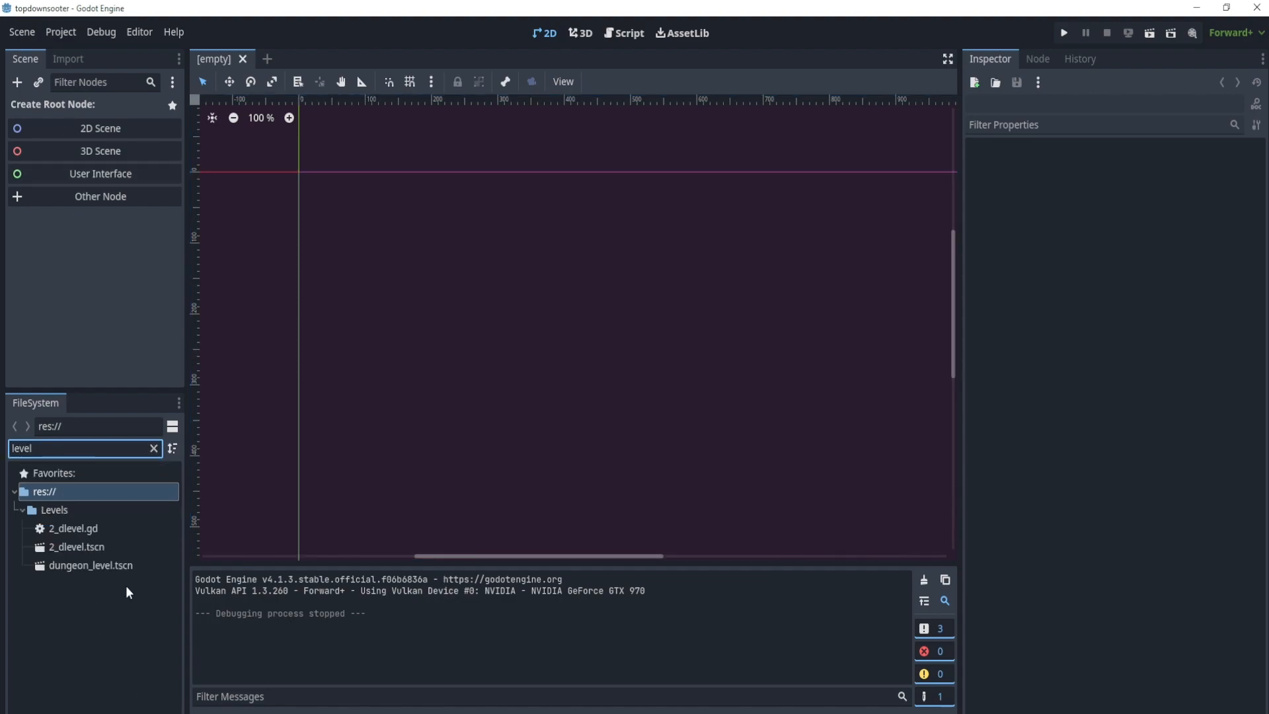
{"action": "double_click", "coordinate": [90, 565]}
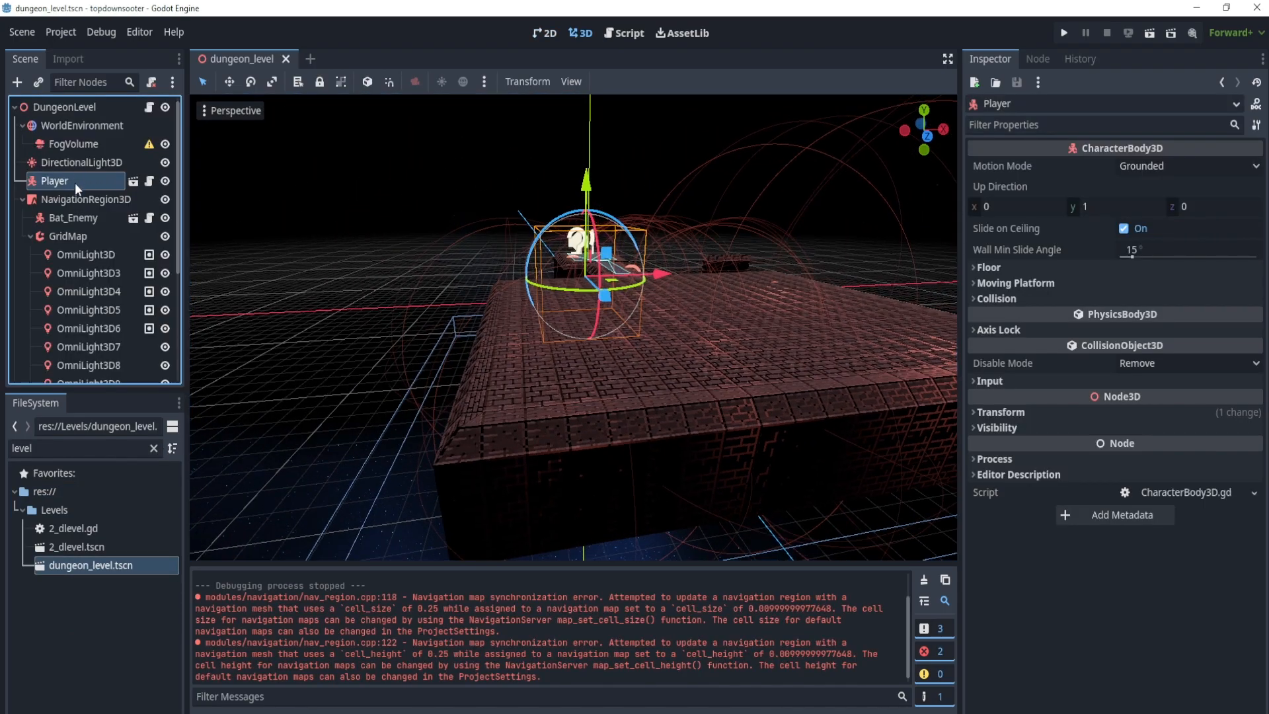
Raise the Player higher, save the scene, and run the shooter to its menu
{"action": "left_click_drag", "start_coordinate": [585, 178], "coordinate": [565, 121]}
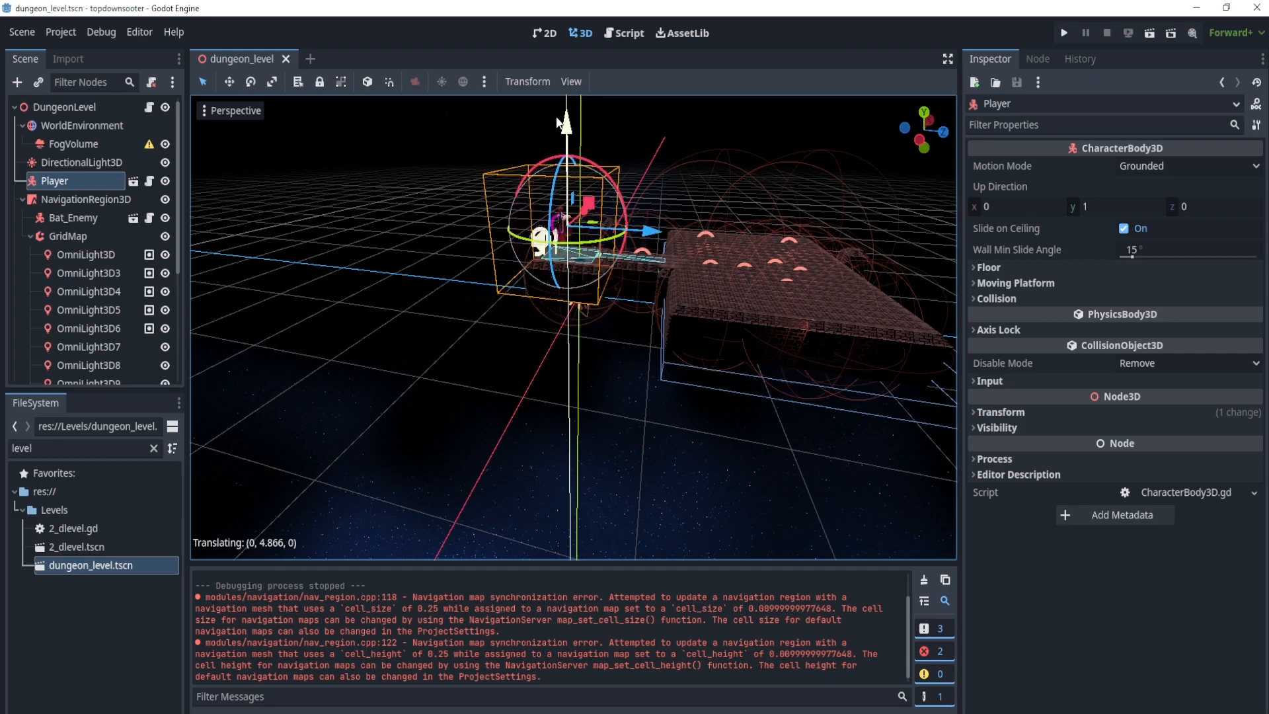
{"action": "key", "text": "ctrl+s"}
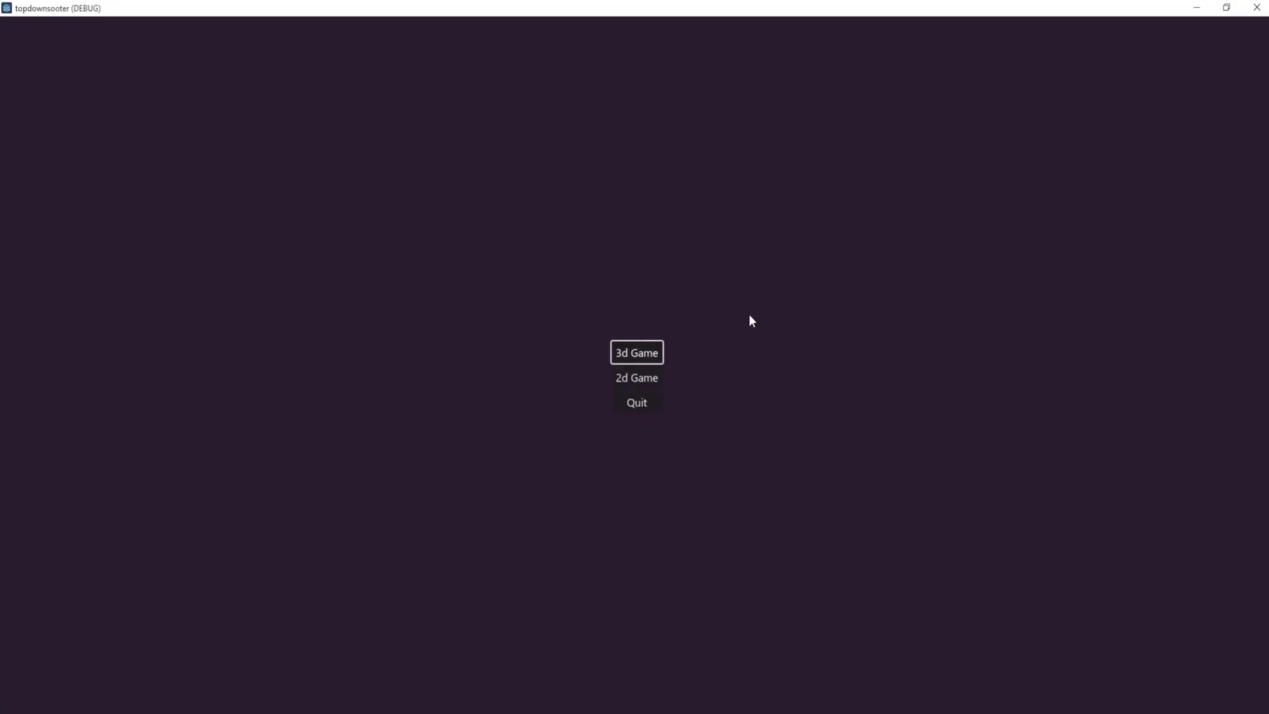
{"action": "left_click", "coordinate": [636, 352]}
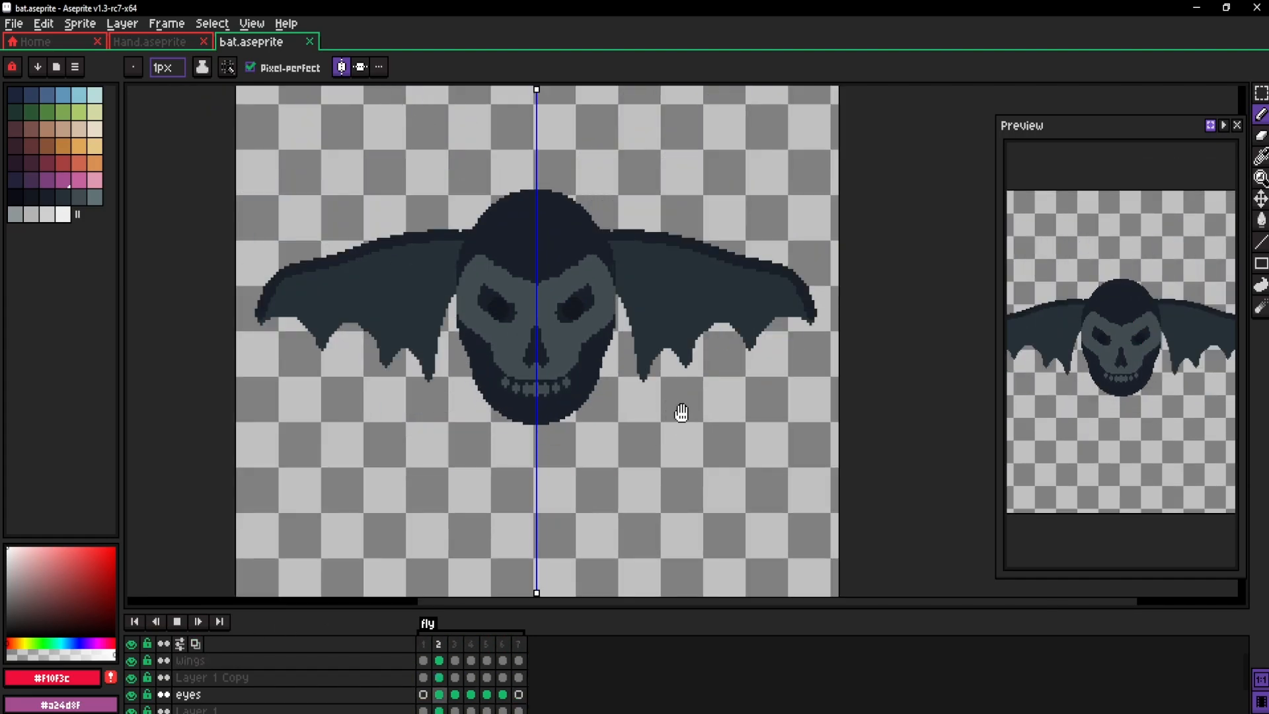
Show the bat's first fly frame, then step to another to compare wing poses
{"action": "left_click", "coordinate": [421, 642]}
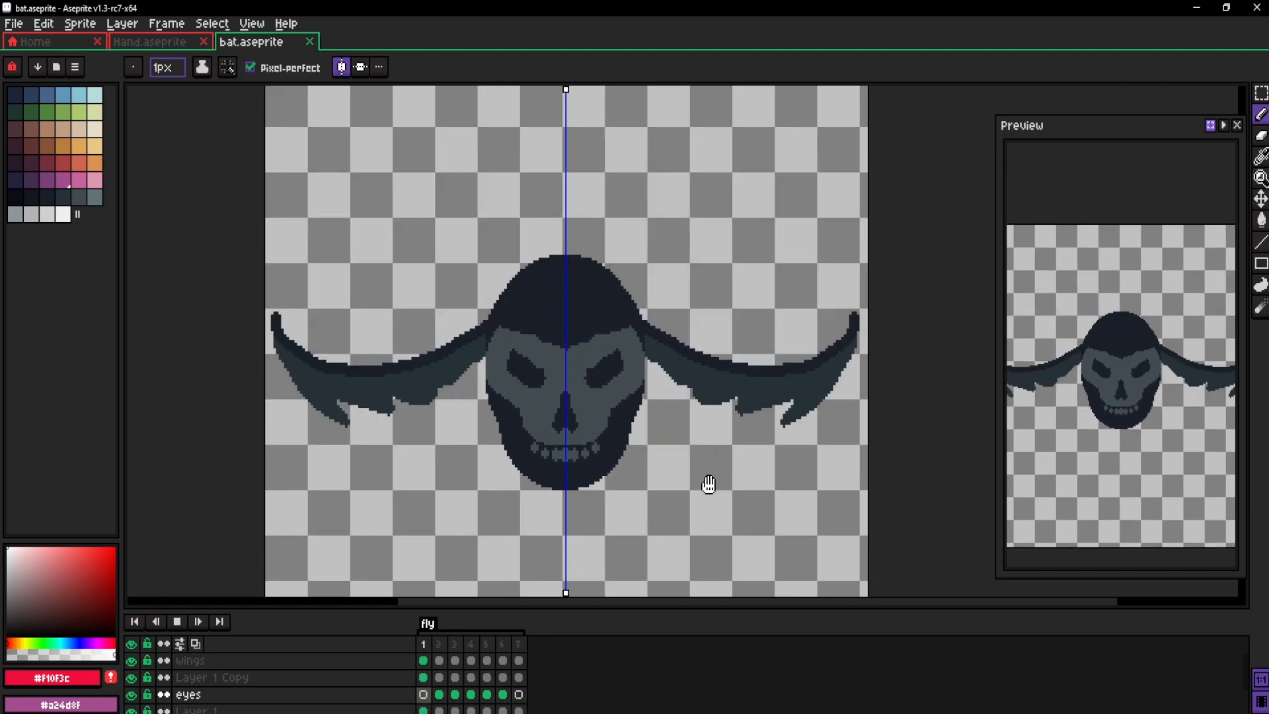
{"action": "left_click", "coordinate": [485, 643]}
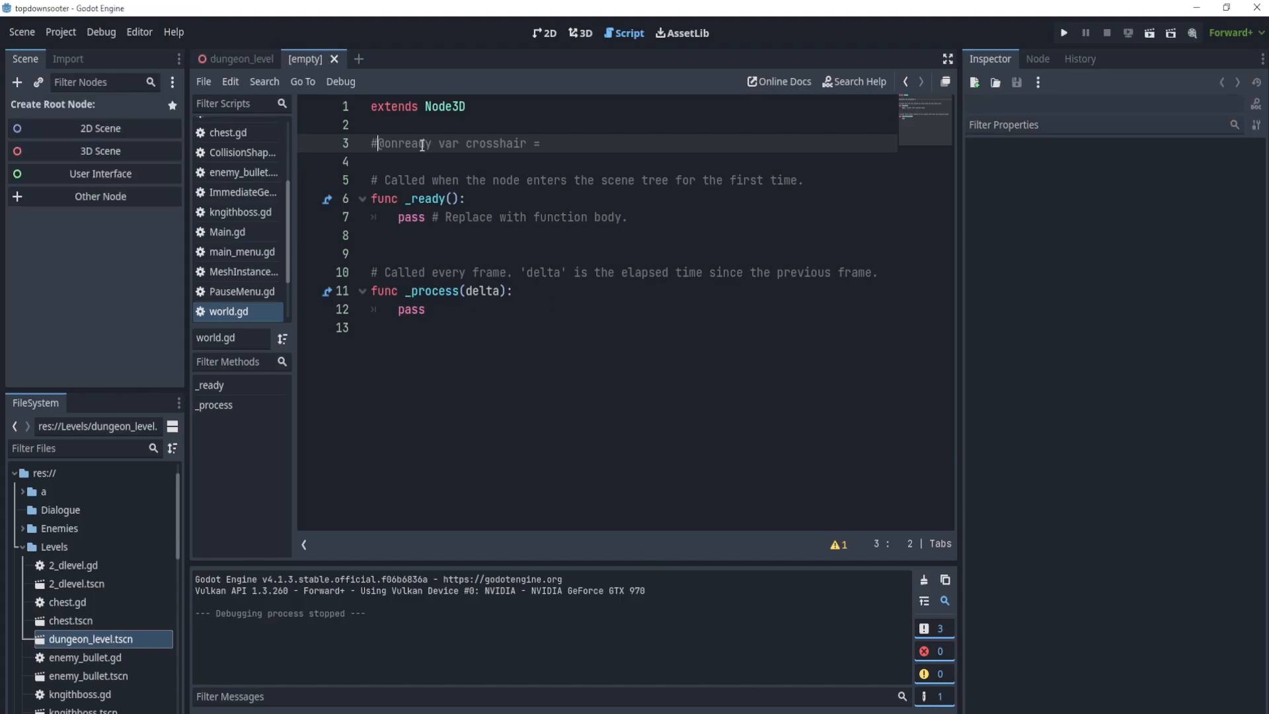
Return to dungeon_level, select the knight sprite node, and launch the game
{"action": "left_click", "coordinate": [235, 58]}
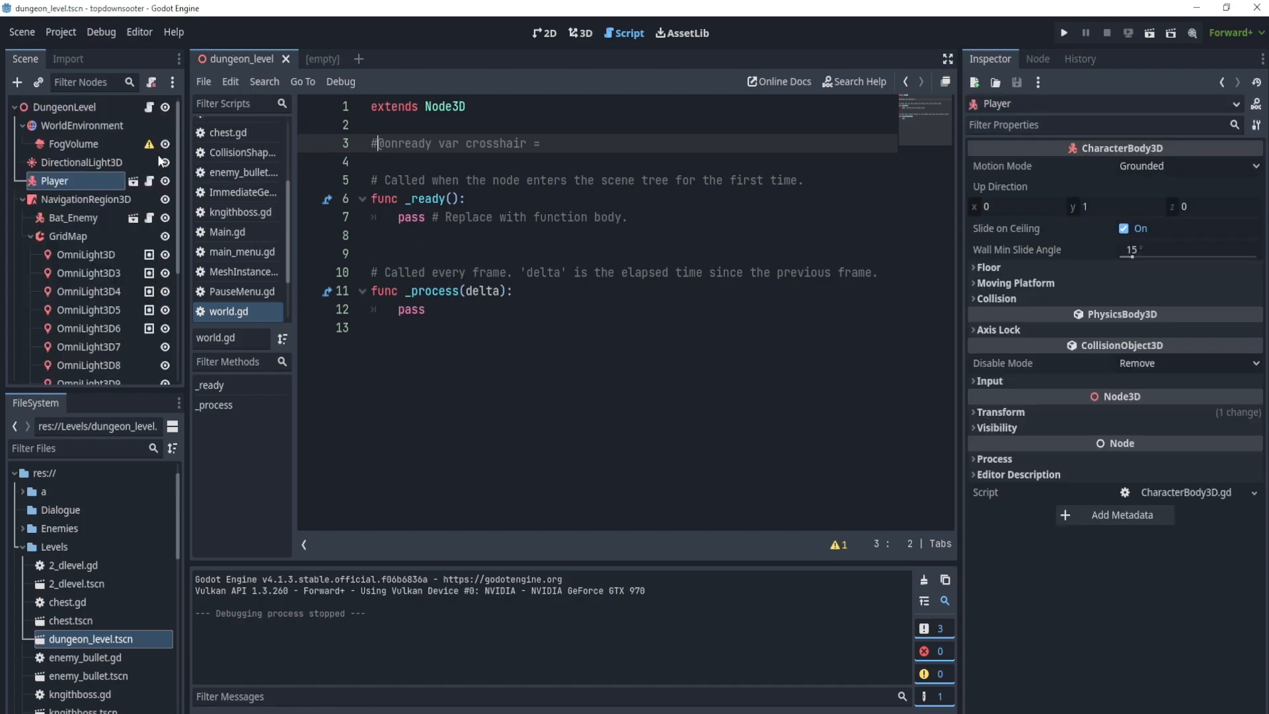
{"action": "mouse_move", "coordinate": [69, 58]}
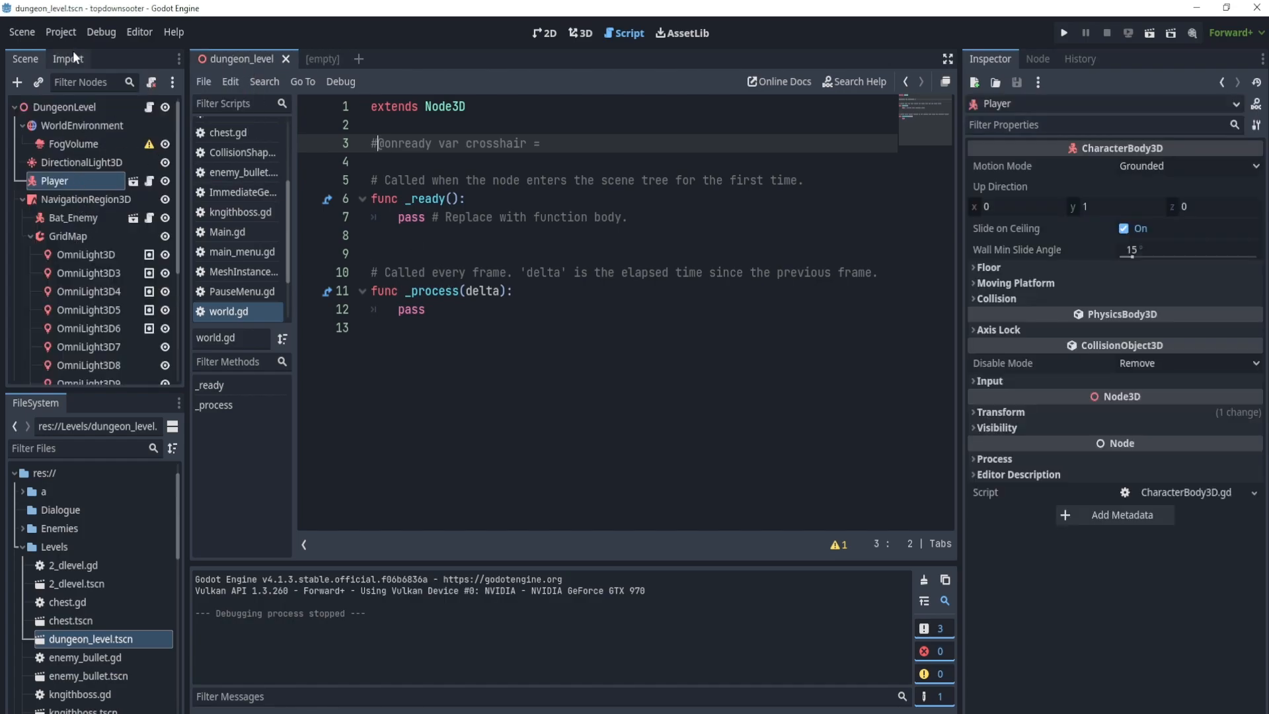
{"action": "scroll", "scroll_direction": "down", "scroll_amount": 3}
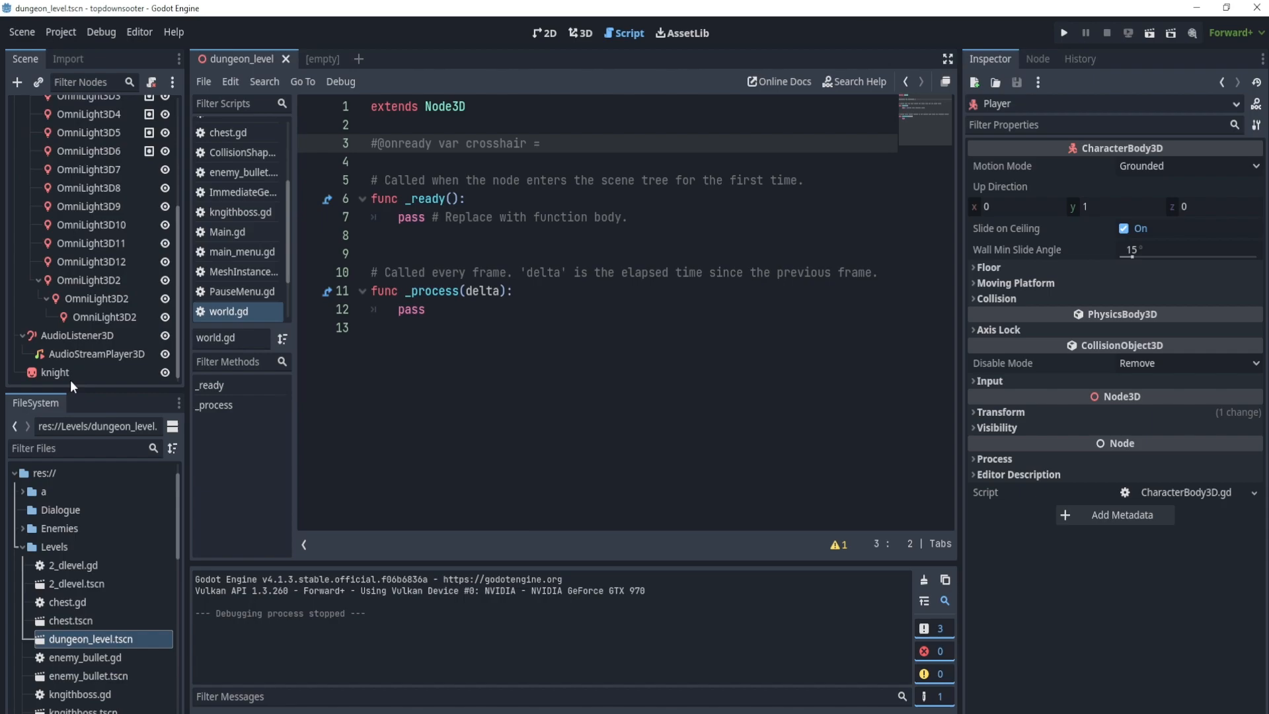
{"action": "left_click", "coordinate": [54, 371]}
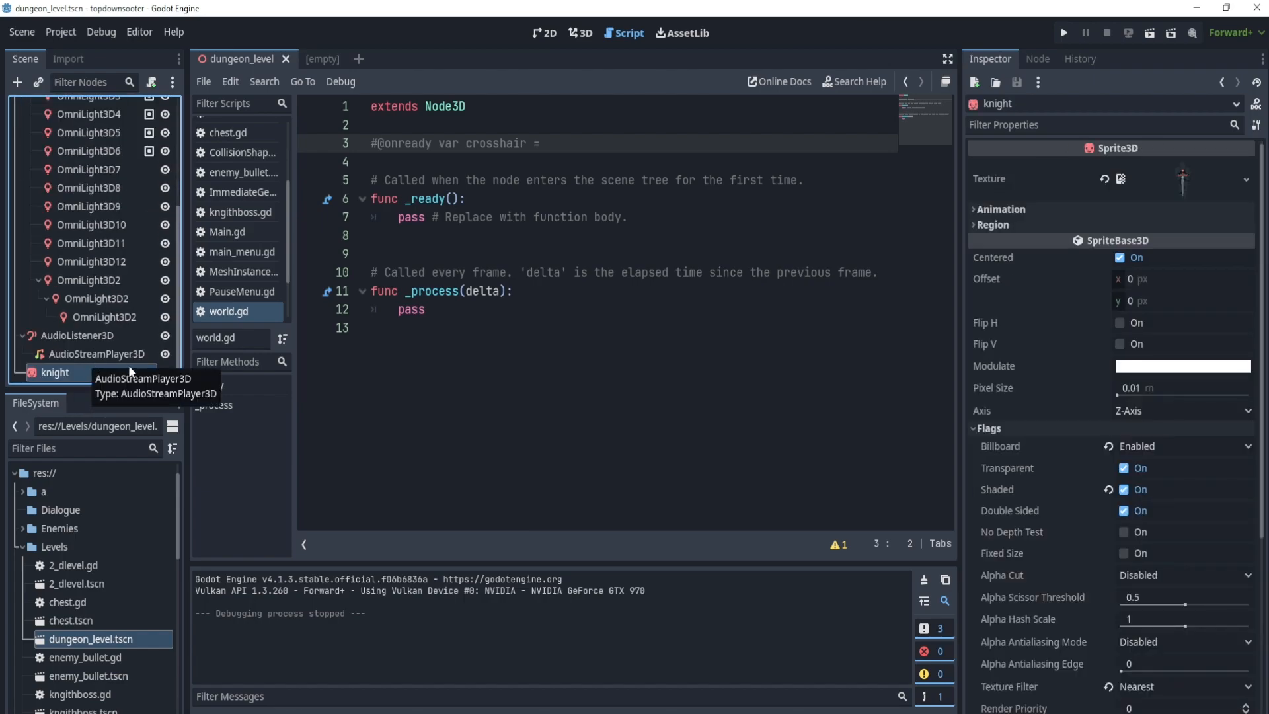
{"action": "scroll", "scroll_direction": "up", "scroll_amount": 3}
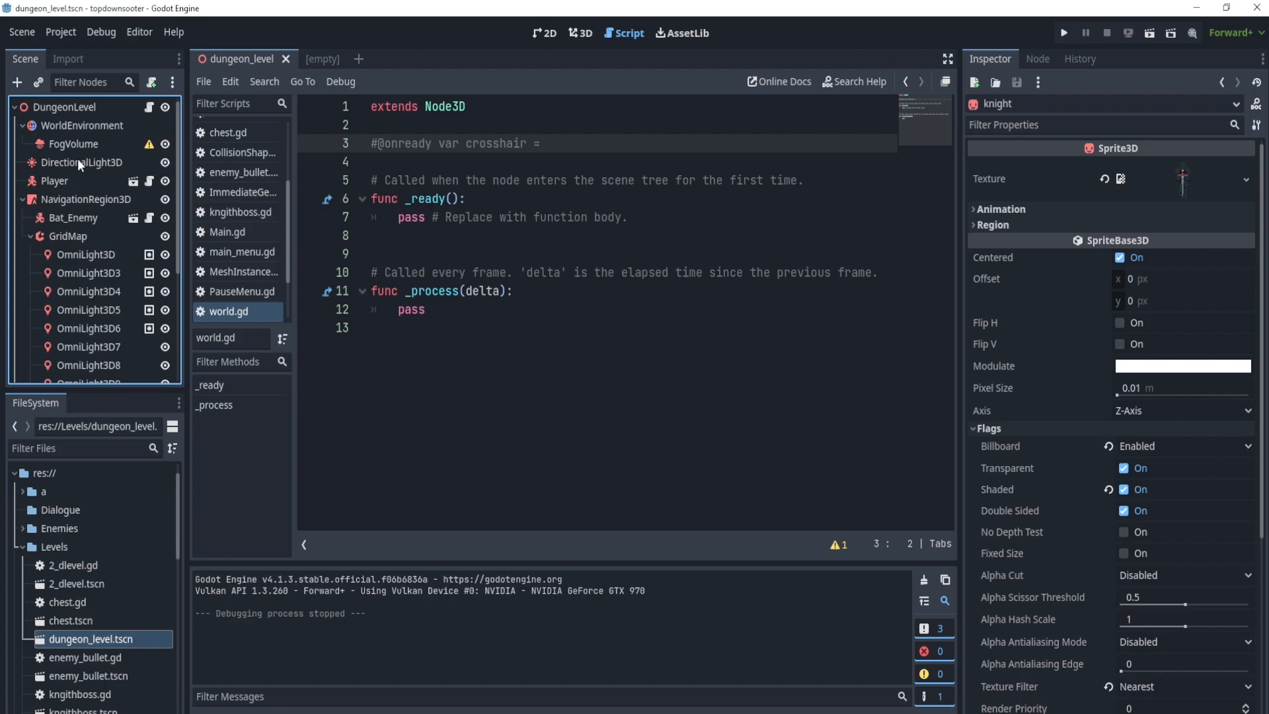
{"action": "left_click", "coordinate": [1062, 32]}
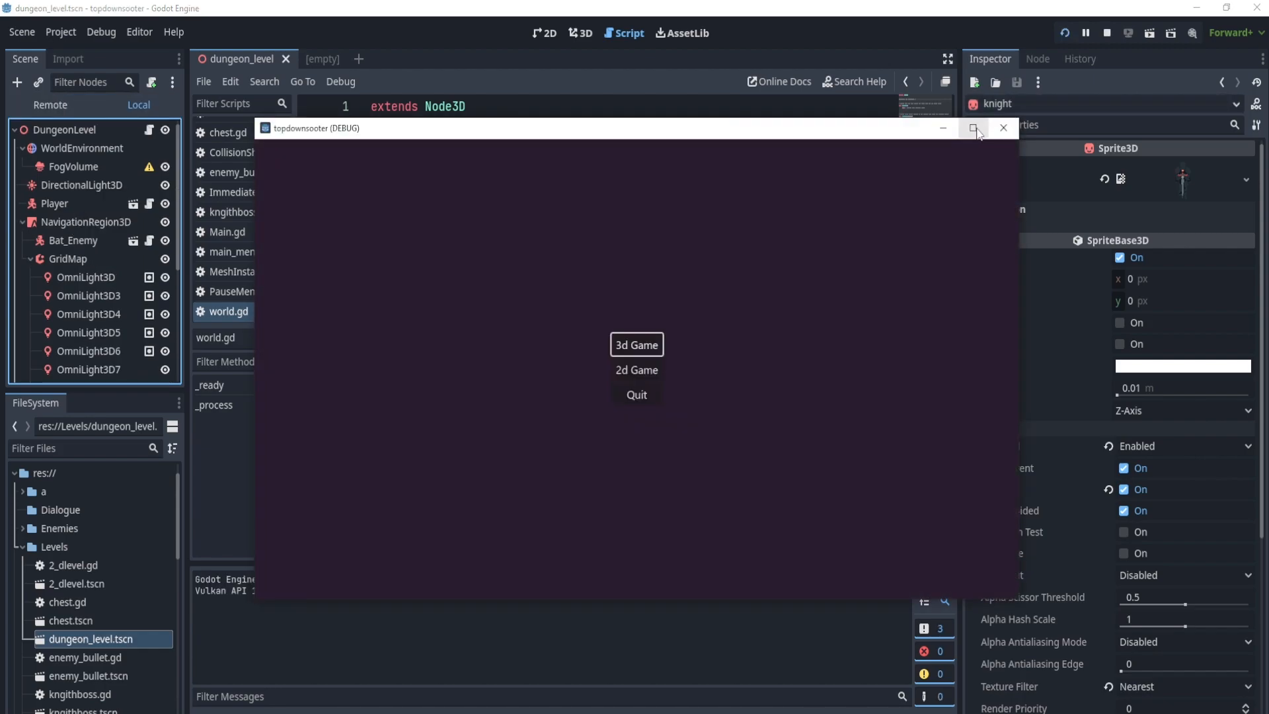
Maximize the topdownsooter game window and start its 3d Game mode
{"action": "left_click", "coordinate": [1002, 127]}
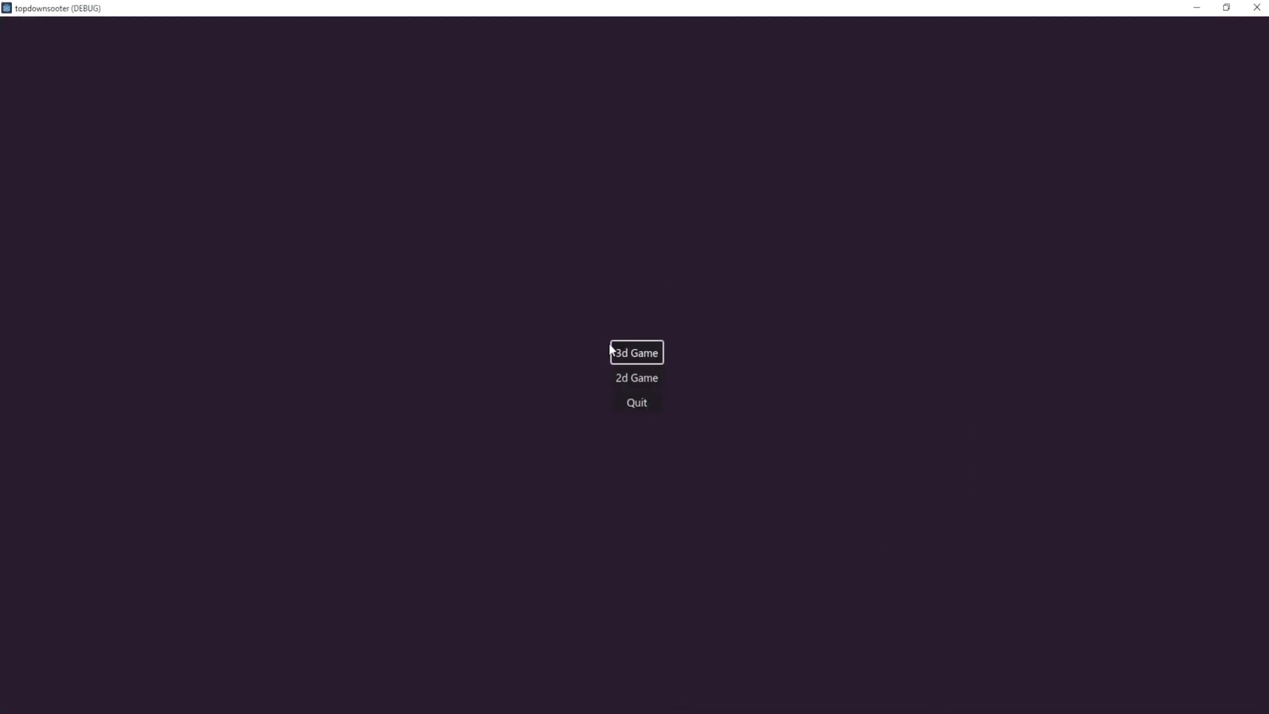
{"action": "left_click", "coordinate": [634, 352]}
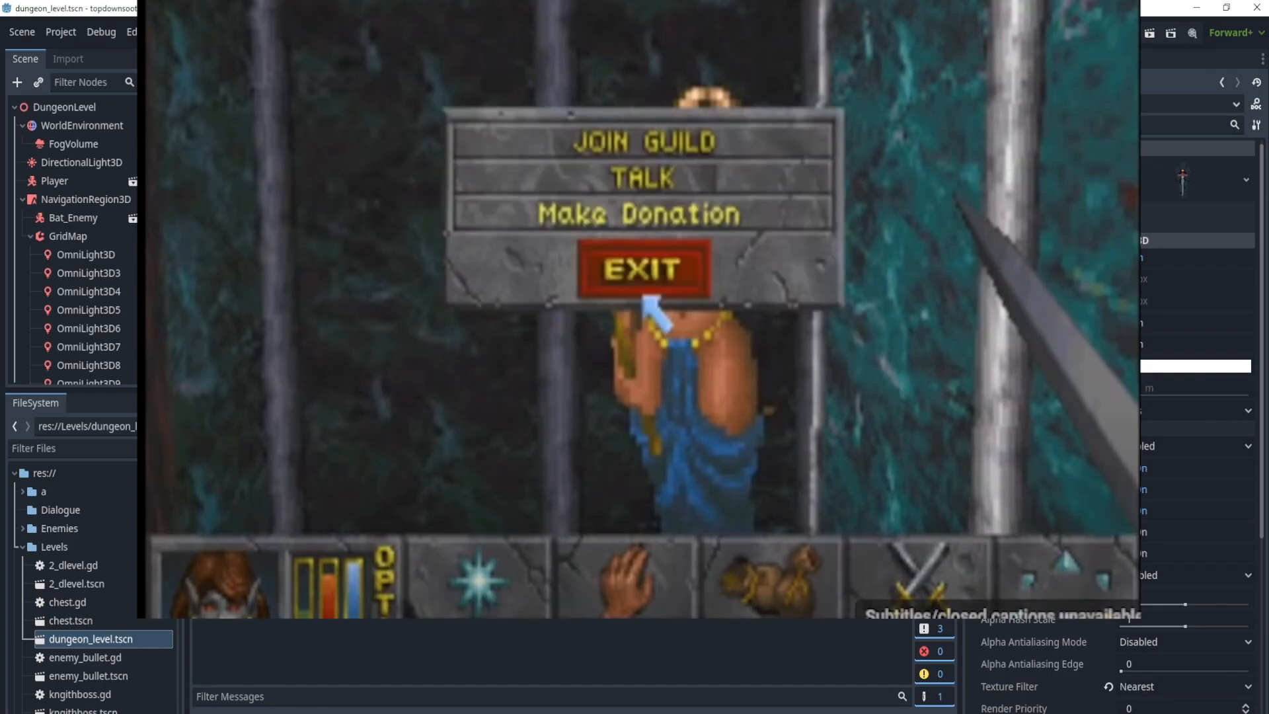
Advance the Elder Scrolls clip to the guild menu: Join Guild, Talk, Make Donation, Exit
{"action": "left_click", "coordinate": [642, 270]}
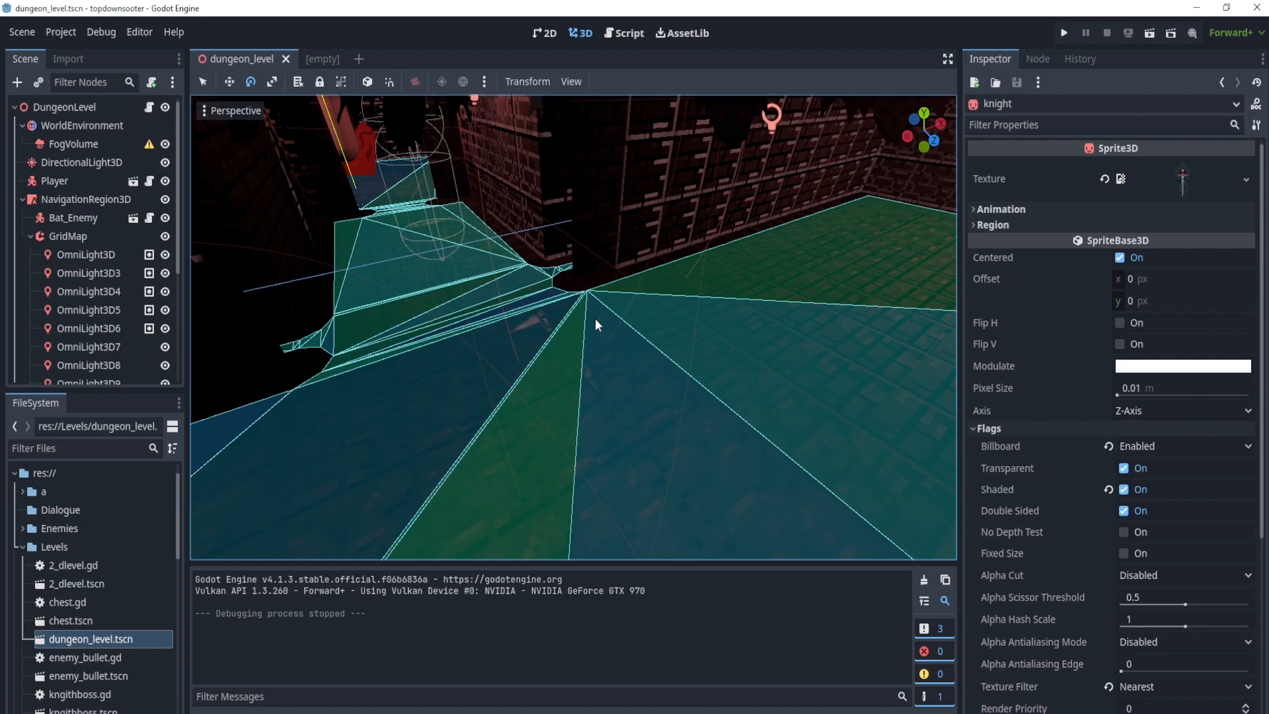
{"action": "mouse_move", "coordinate": [624, 385]}
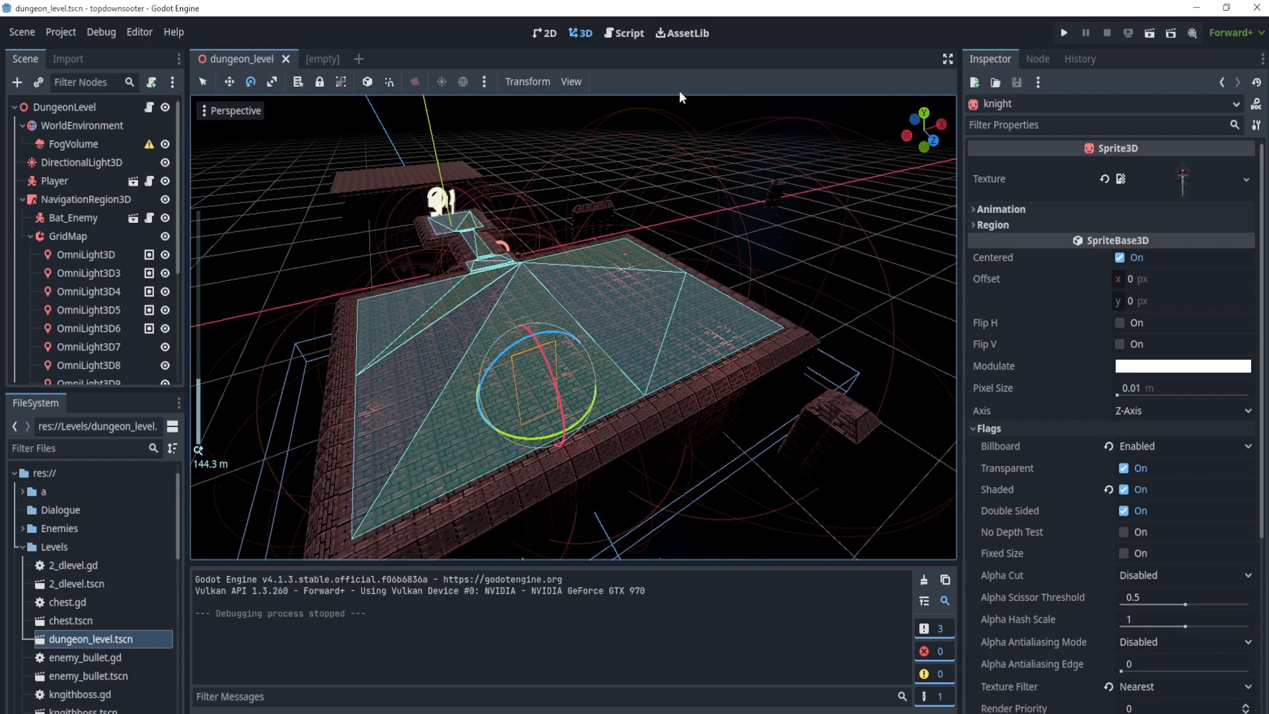
Run the topdownsooter project from Godot to reach its main menu
{"action": "left_click", "coordinate": [1063, 32]}
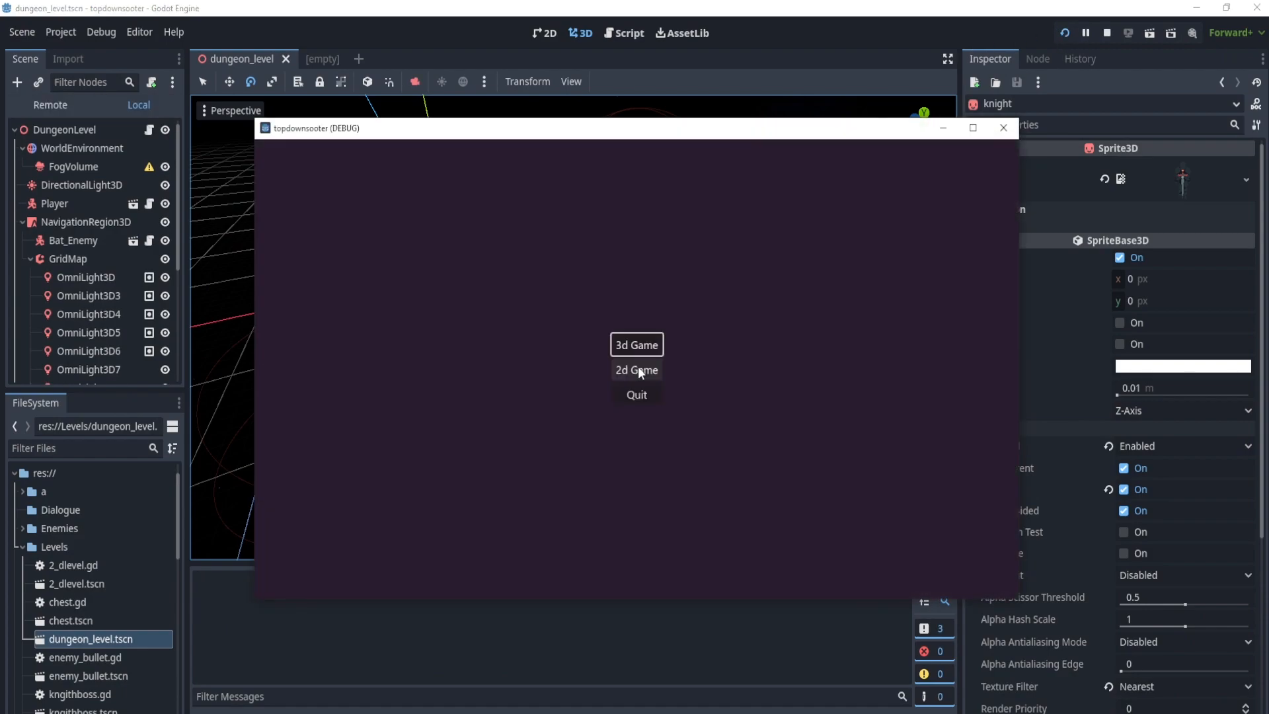
Launch the 2d Game mode from the shooter's main menu
{"action": "left_click", "coordinate": [635, 370]}
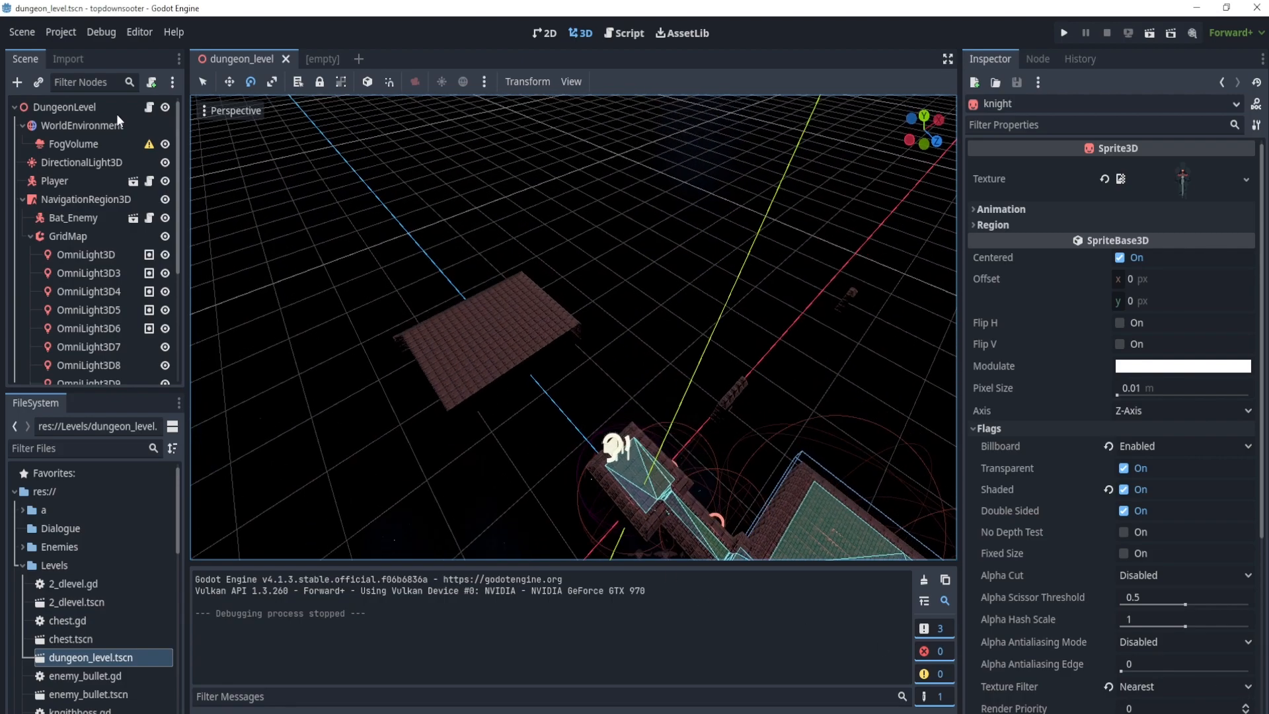
{"action": "left_click", "coordinate": [623, 33]}
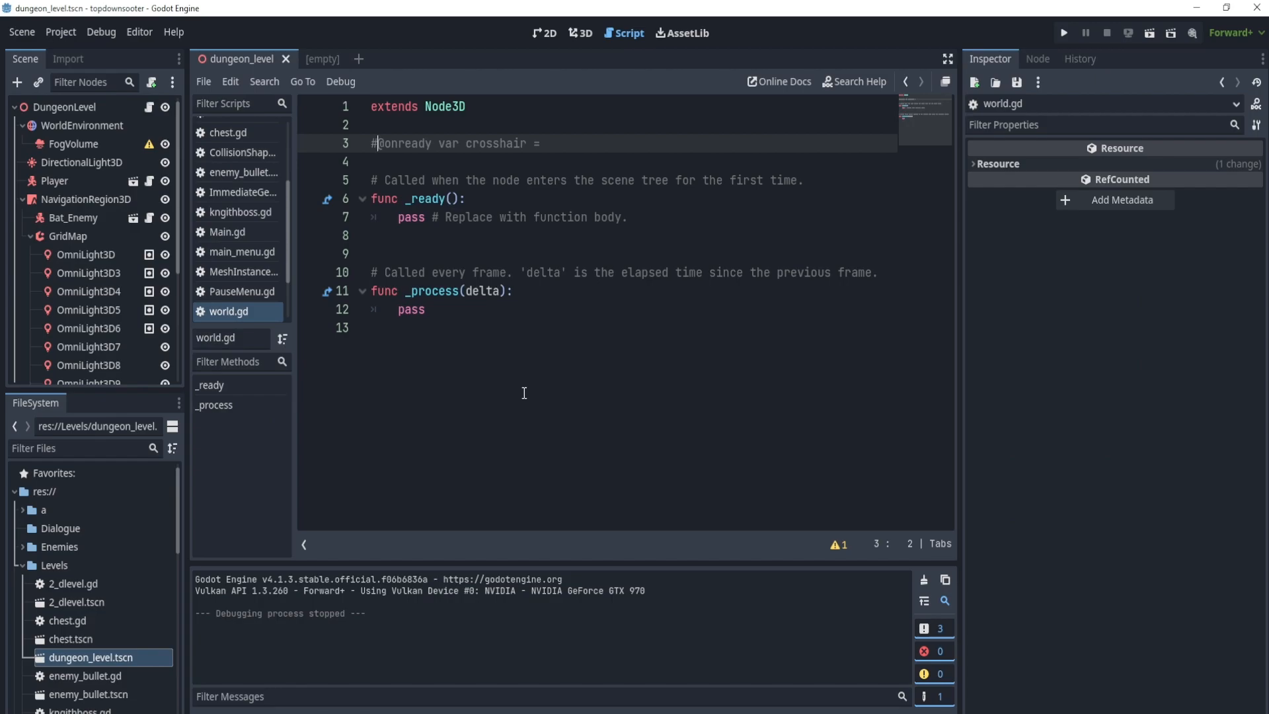
{"action": "mouse_move", "coordinate": [527, 406]}
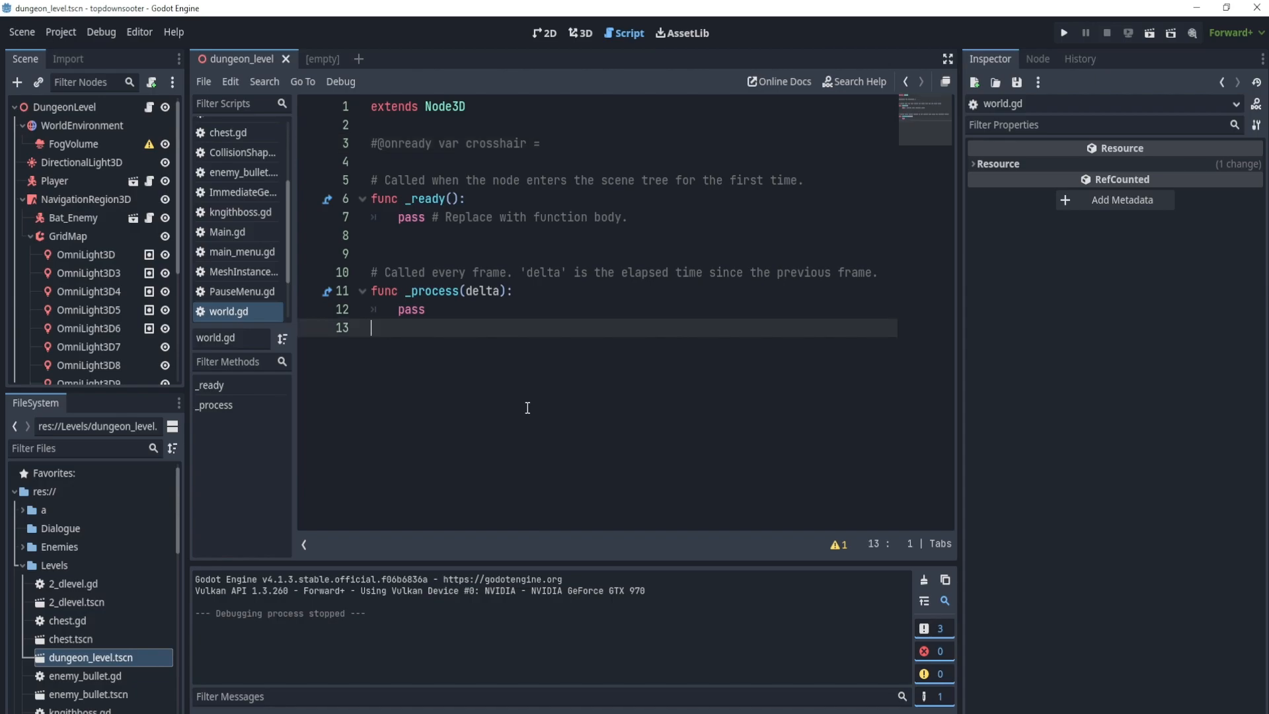
{"action": "left_click", "coordinate": [240, 126]}
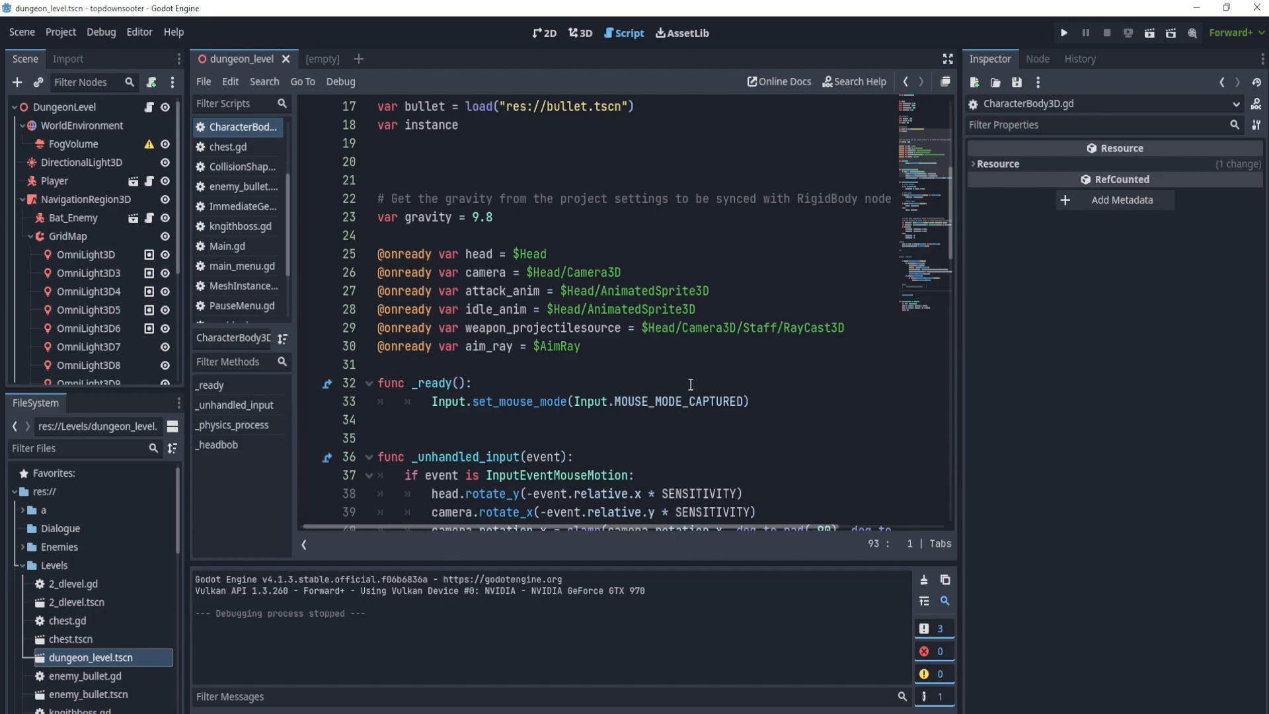
{"action": "scroll", "scroll_direction": "down", "scroll_amount": 3}
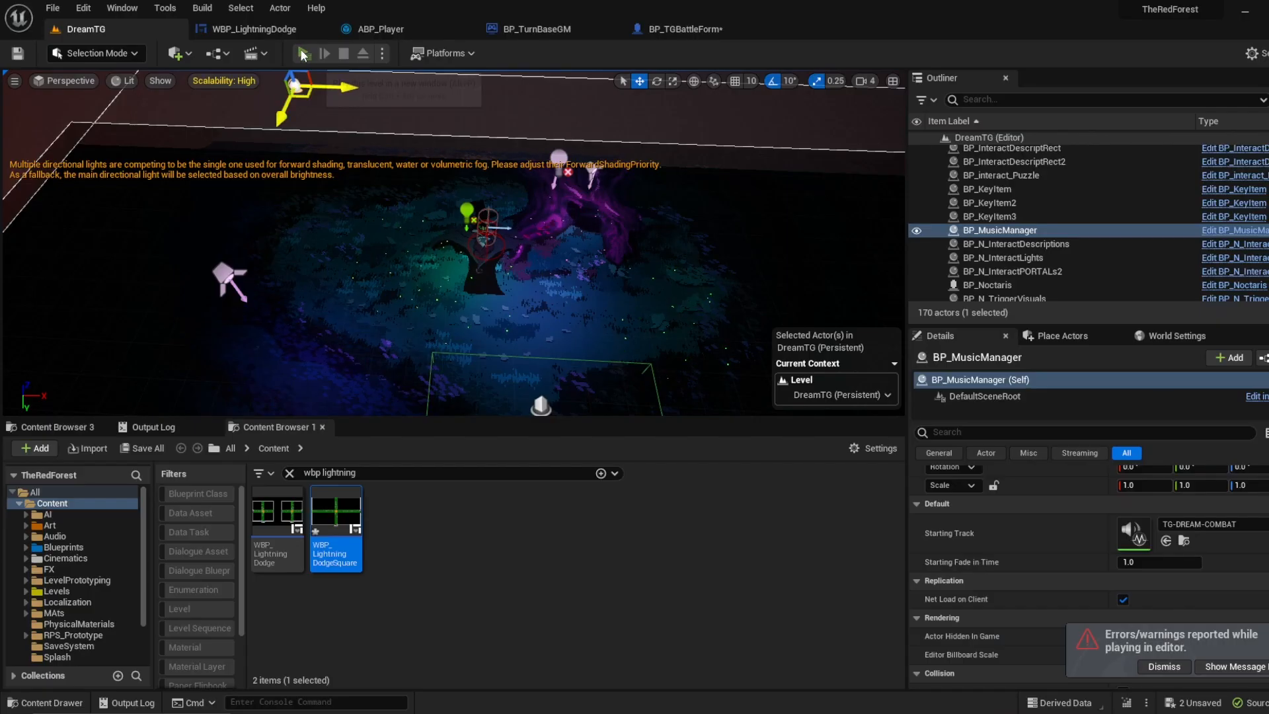
{"action": "left_click", "coordinate": [323, 53]}
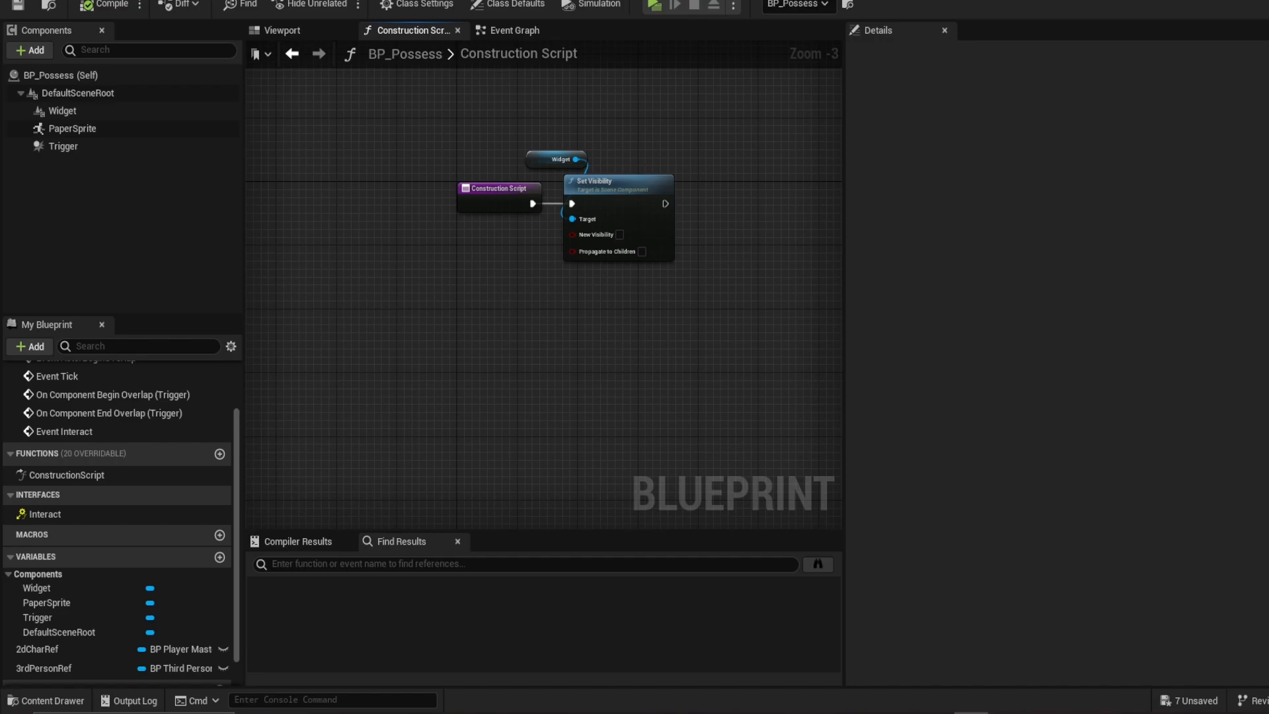
{"action": "mouse_move", "coordinate": [645, 314]}
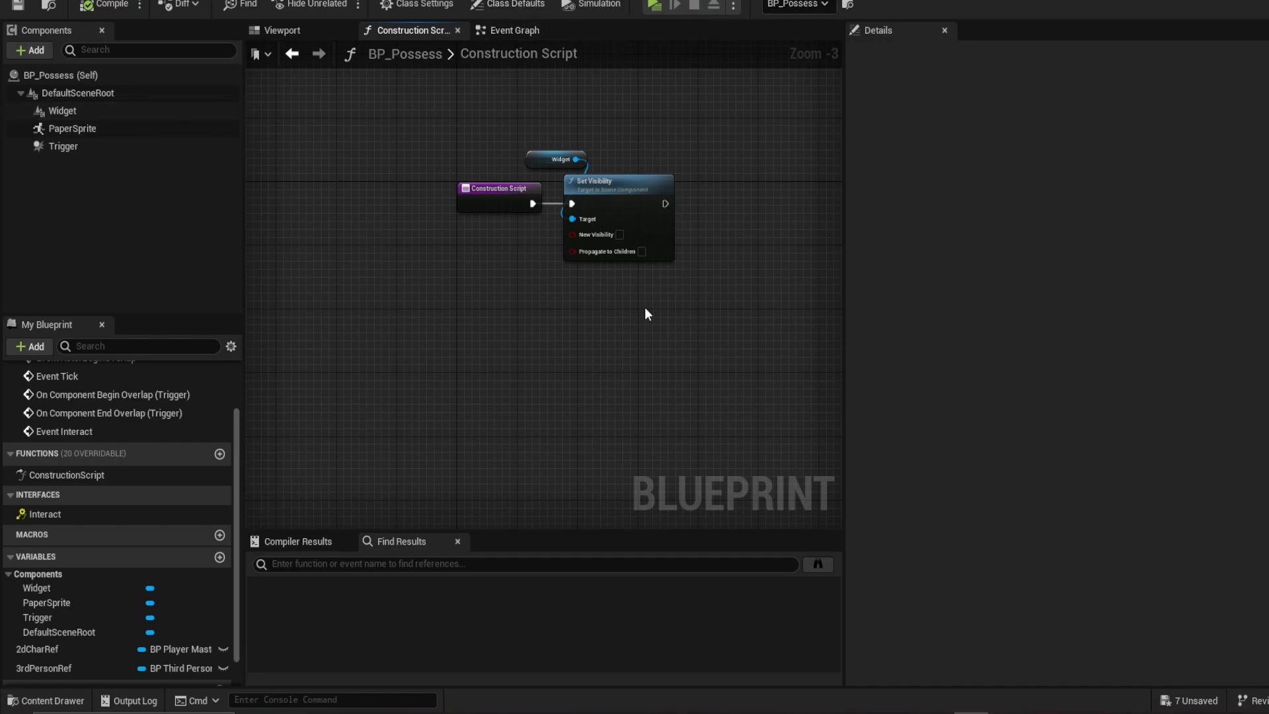
Show BP_Possess's Event Graph, panned to the Flip Flop, Possess and Un Possess nodes
{"action": "left_click", "coordinate": [513, 30]}
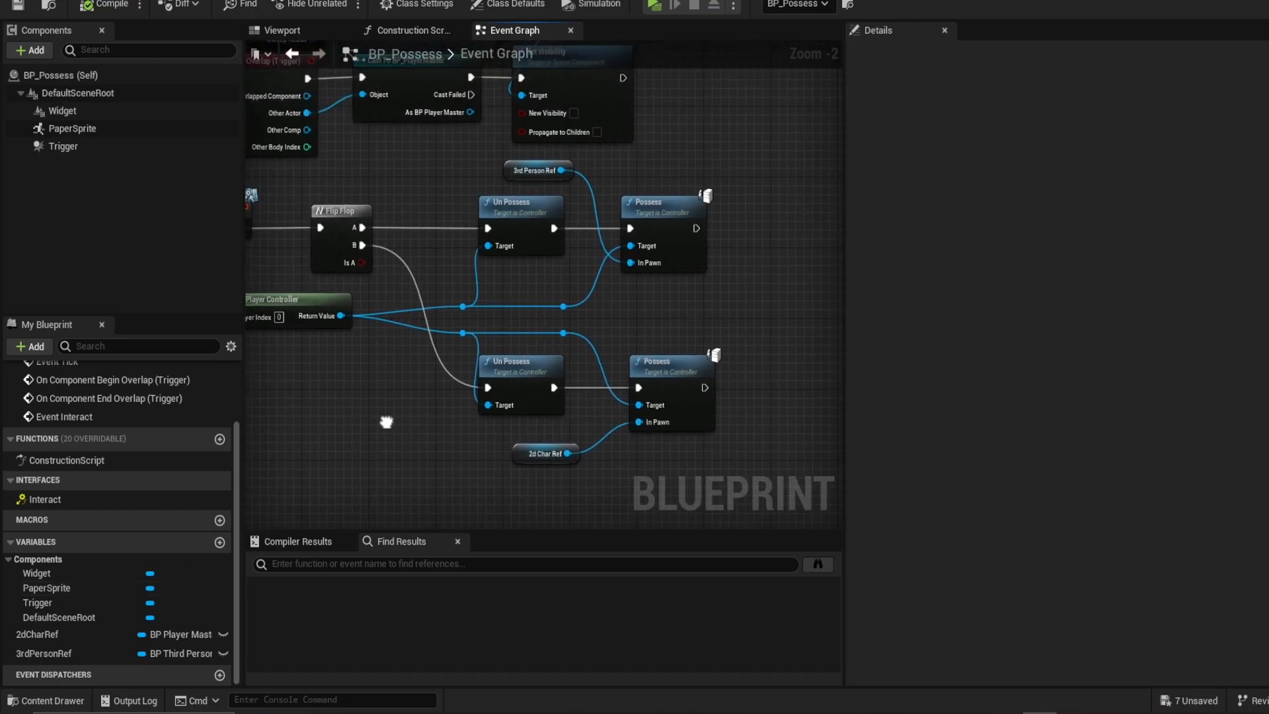
{"action": "left_click_drag", "start_coordinate": [386, 422], "coordinate": [366, 423]}
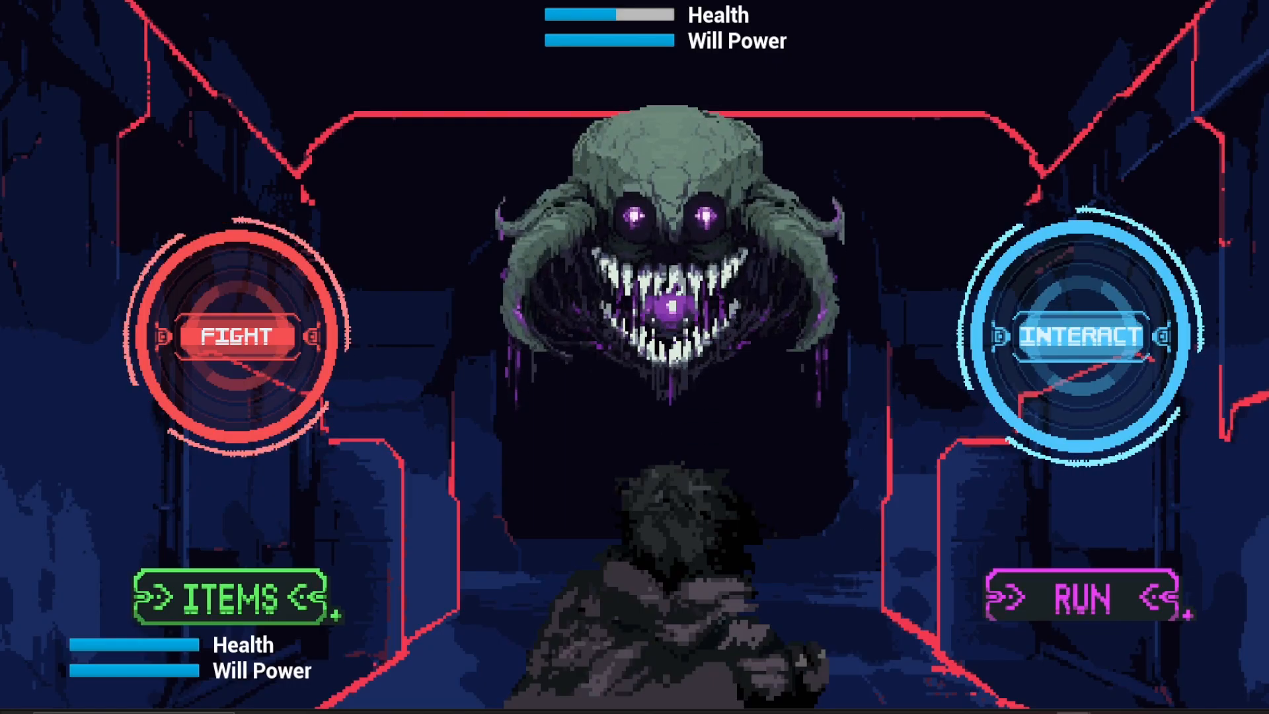
Punch the tentacled monster via FIGHT, then advance the kitchen conversation
{"action": "left_click", "coordinate": [235, 336]}
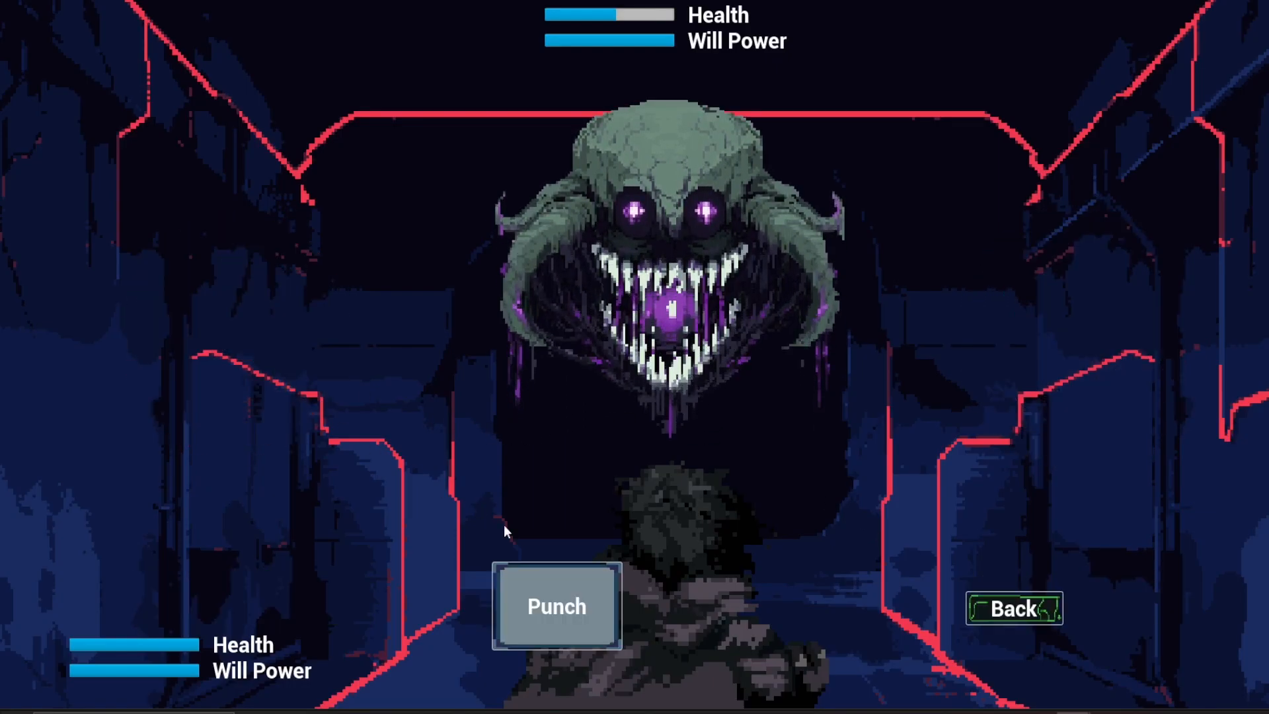
{"action": "left_click", "coordinate": [555, 606]}
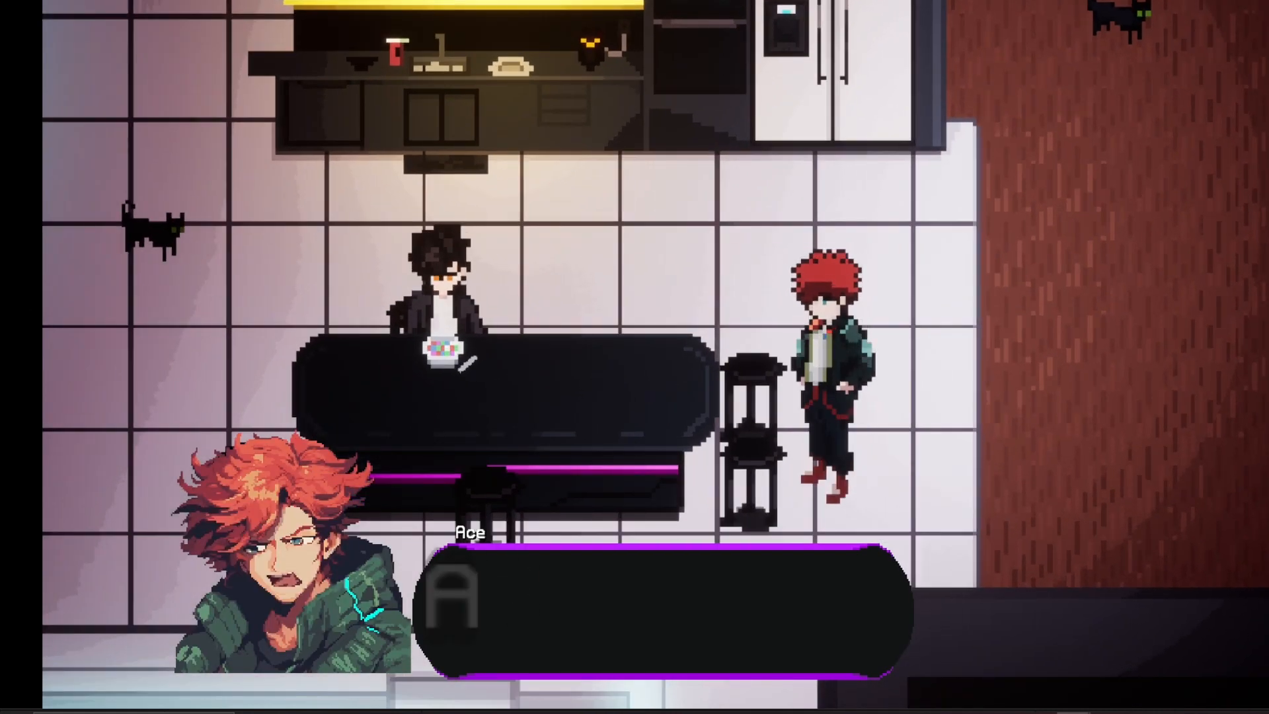
{"action": "left_click", "coordinate": [663, 589]}
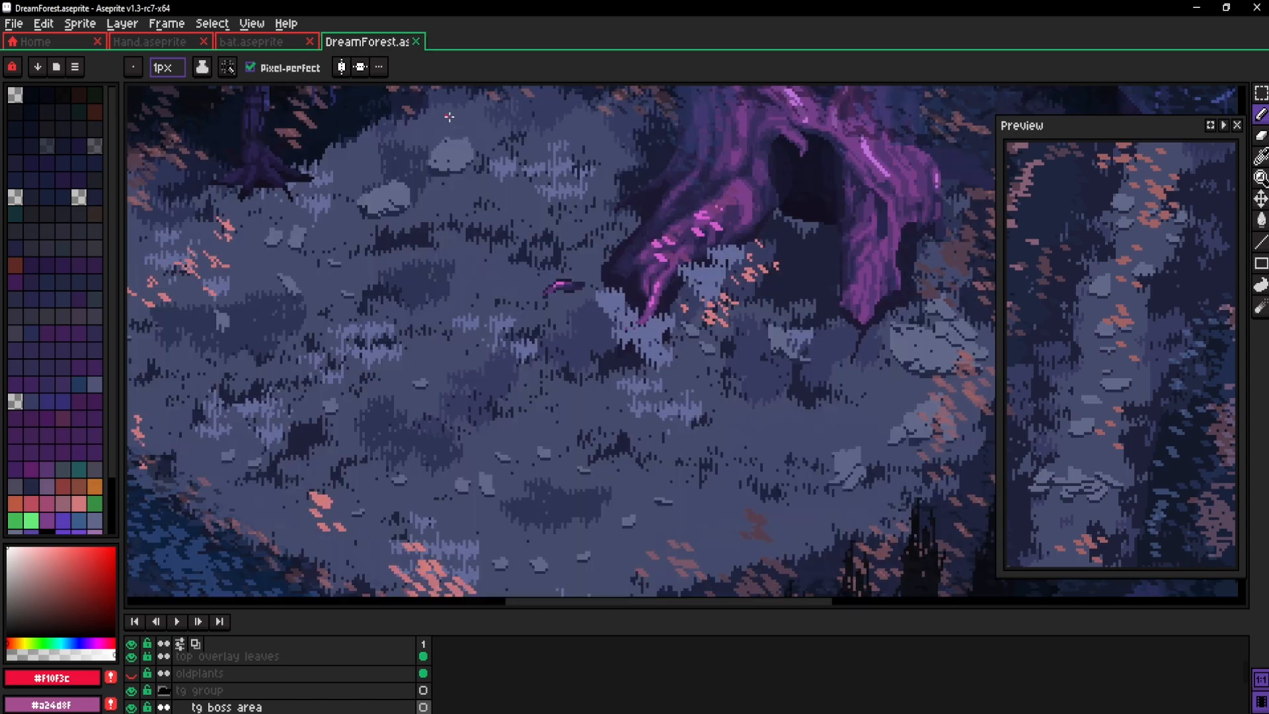
{"action": "mouse_move", "coordinate": [580, 447]}
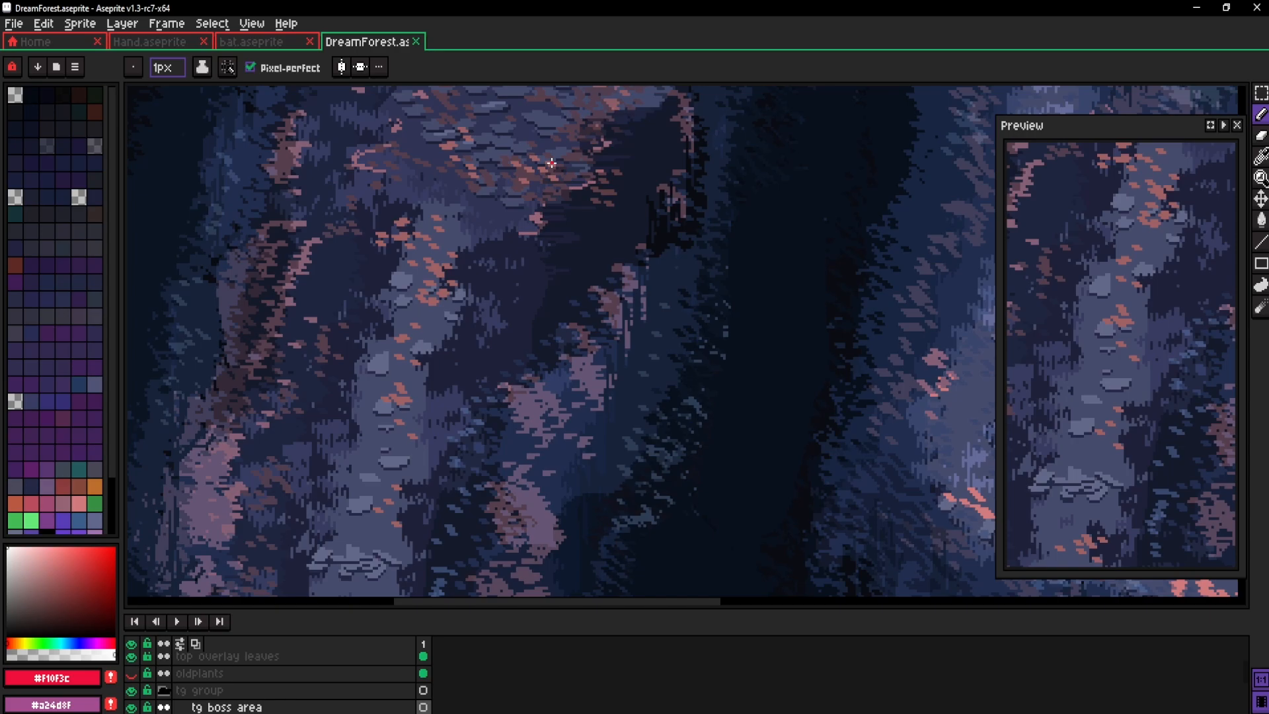
Open Top of tree.aseprite in a new tab alongside DreamForest
{"action": "left_click", "coordinate": [475, 41]}
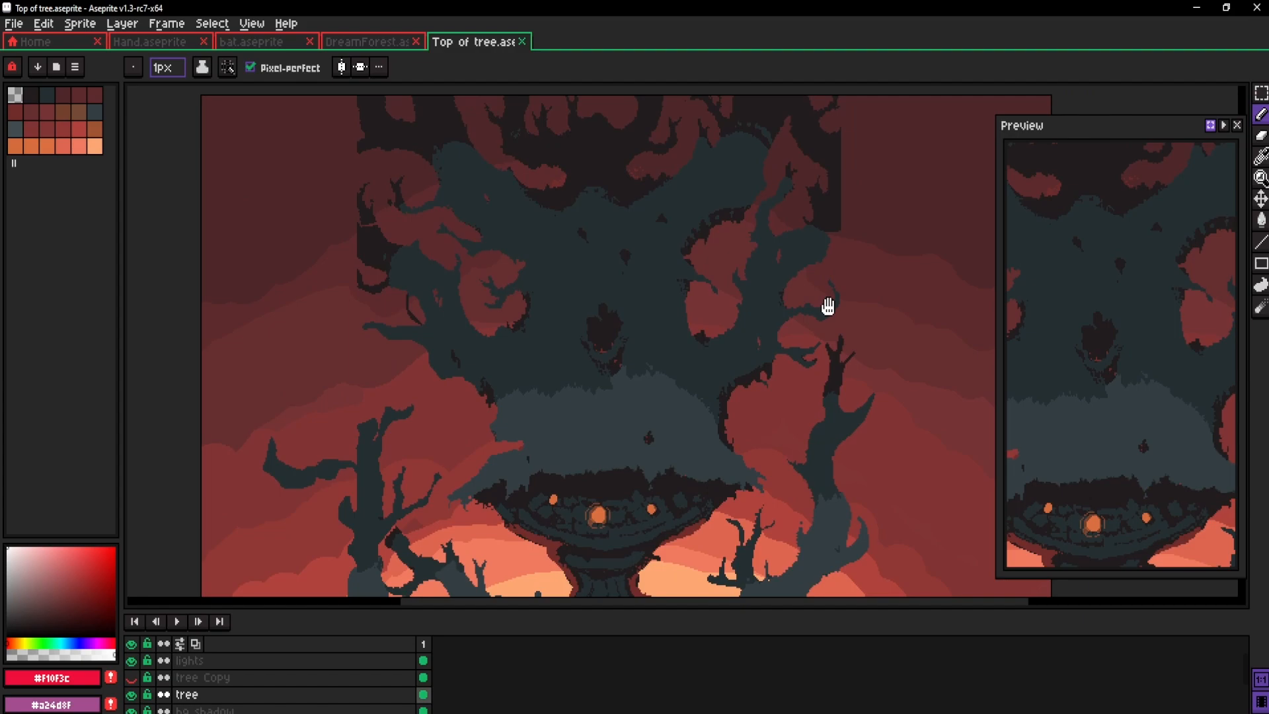
{"action": "left_click", "coordinate": [688, 41]}
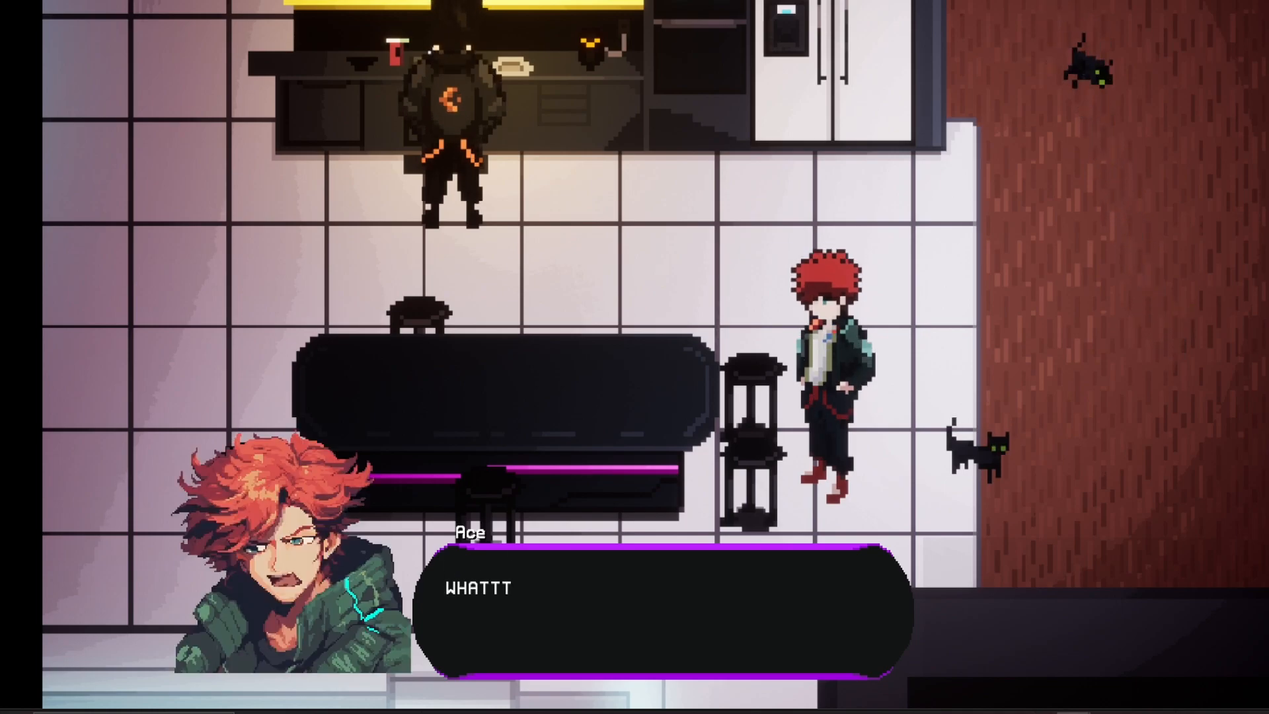
Advance the kitchen dialogue into the battle against the horned, skull-faced boss
{"action": "left_click", "coordinate": [663, 590]}
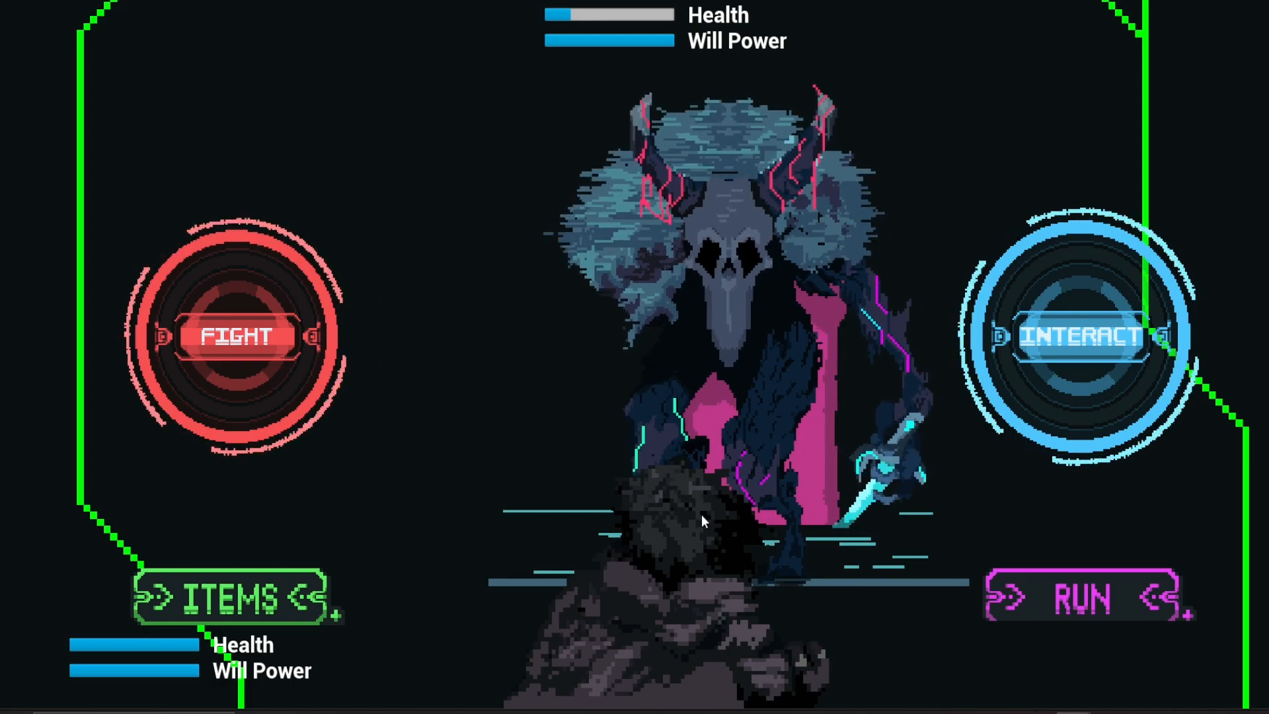
{"action": "left_click", "coordinate": [1080, 336]}
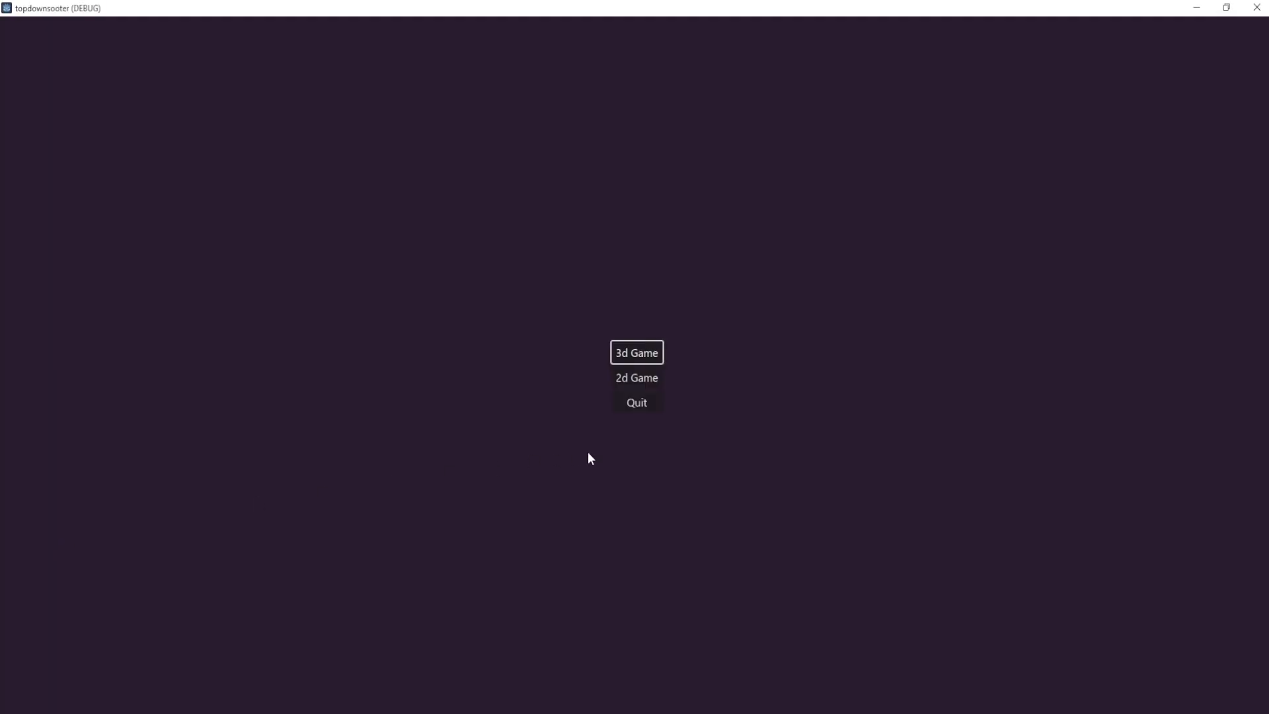
{"action": "left_click", "coordinate": [635, 352]}
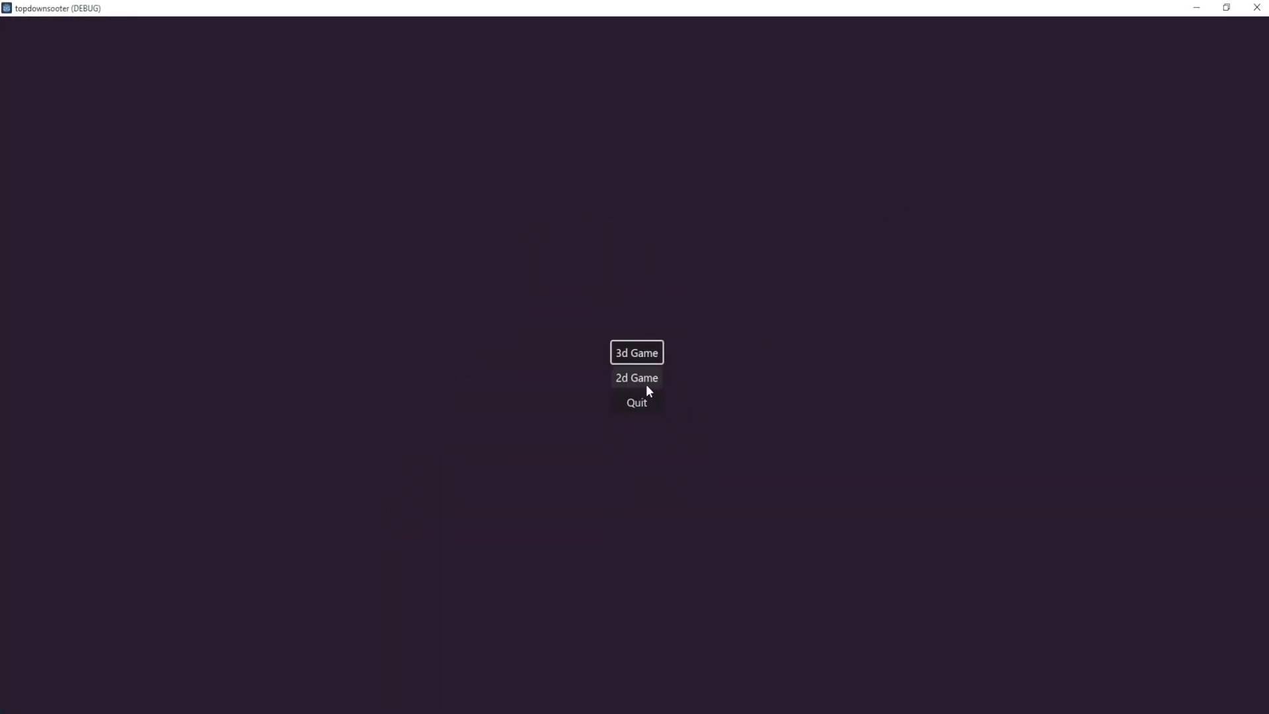
Start the shooter's 2d Game mode, then play The Red Forest level from the chosen spot
{"action": "left_click", "coordinate": [636, 378]}
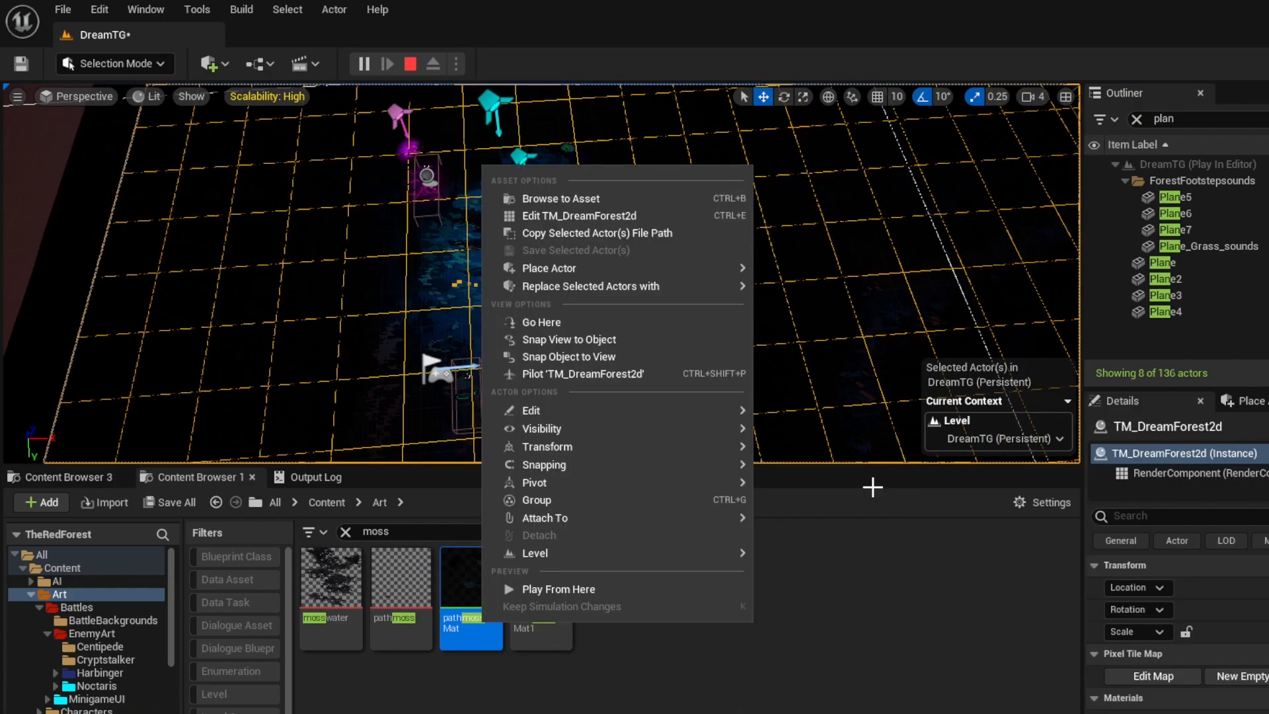
{"action": "left_click", "coordinate": [557, 588]}
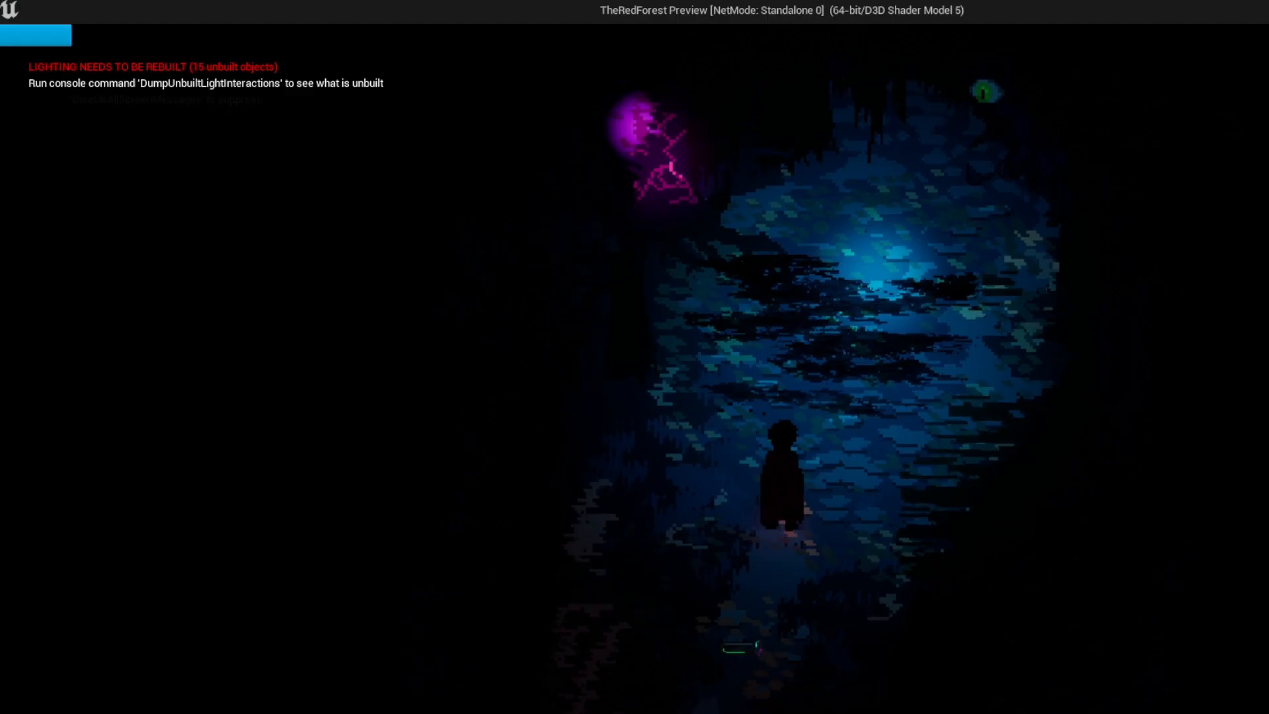